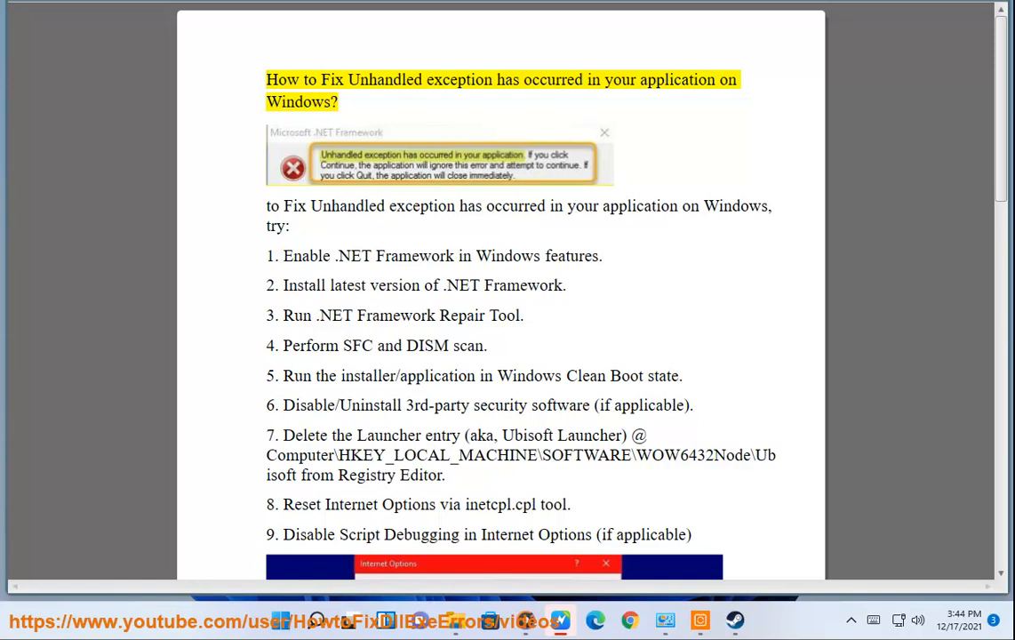
- Read through WordPad's list of unhandled exception fixes and bring up the Start menu
double_click(552, 80)
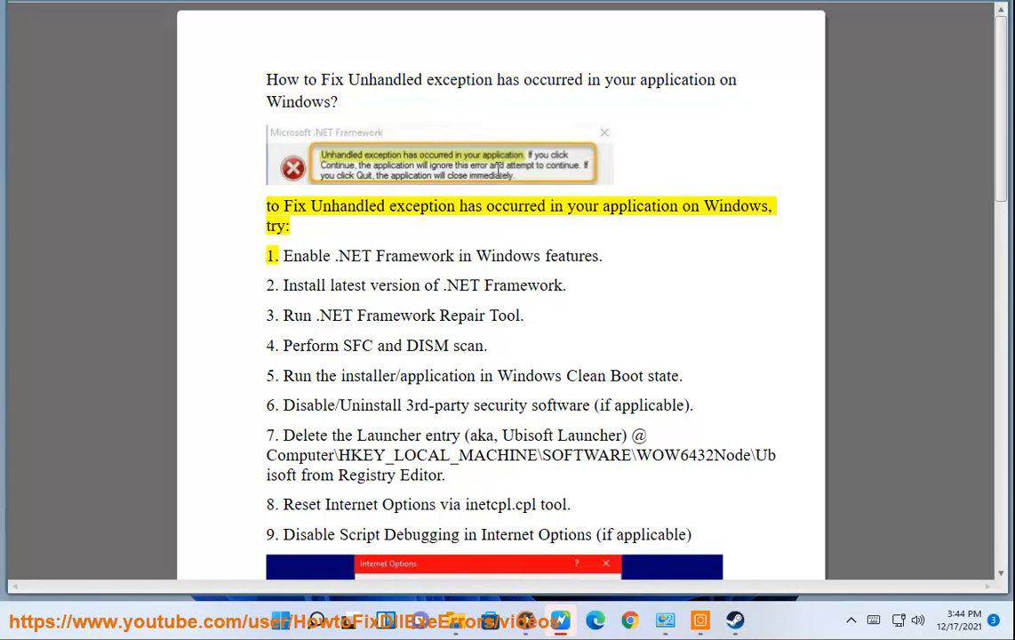
double_click(640, 206)
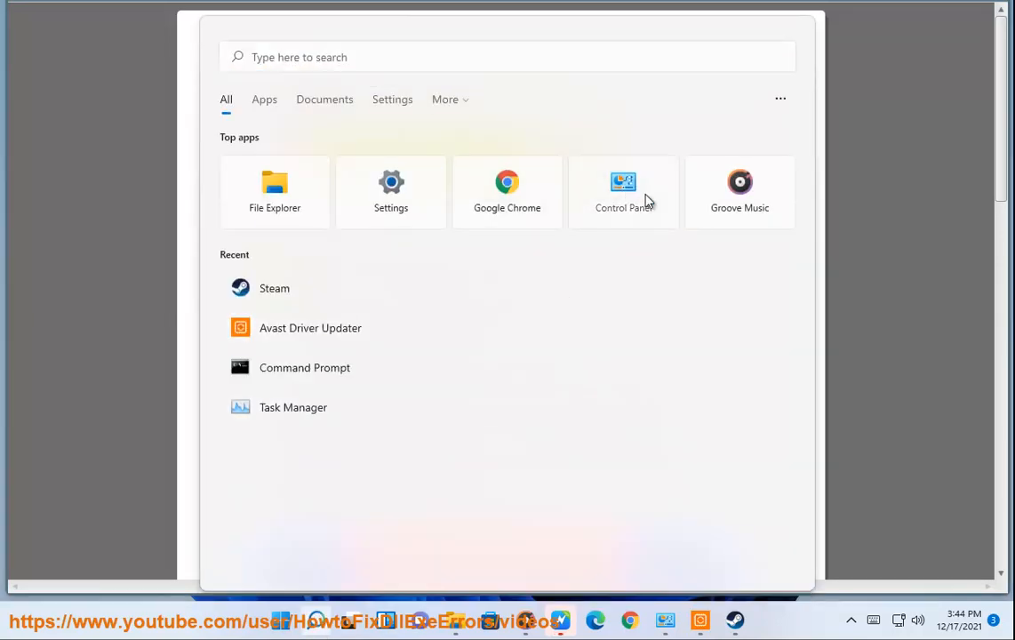
- View Control Panel's Programs > 'Turn Windows features on or off', then close Control Panel
click(623, 192)
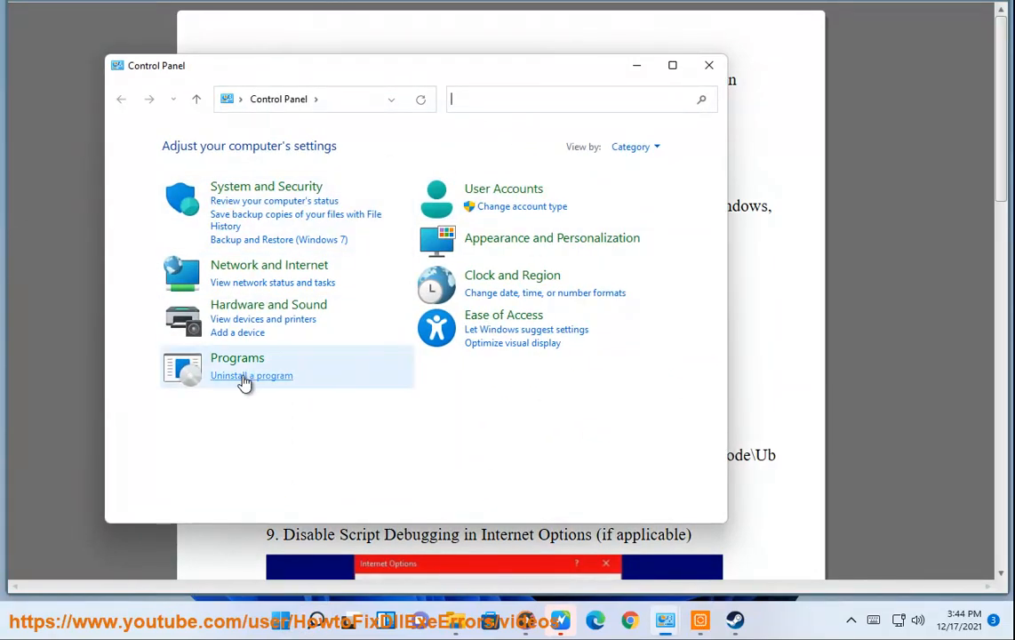
click(237, 357)
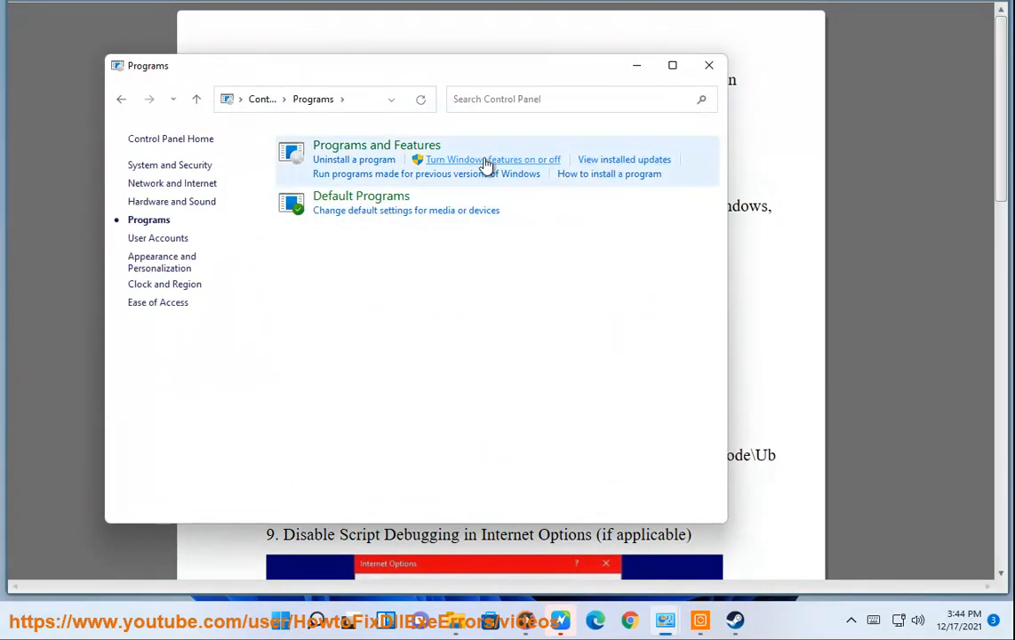
click(492, 159)
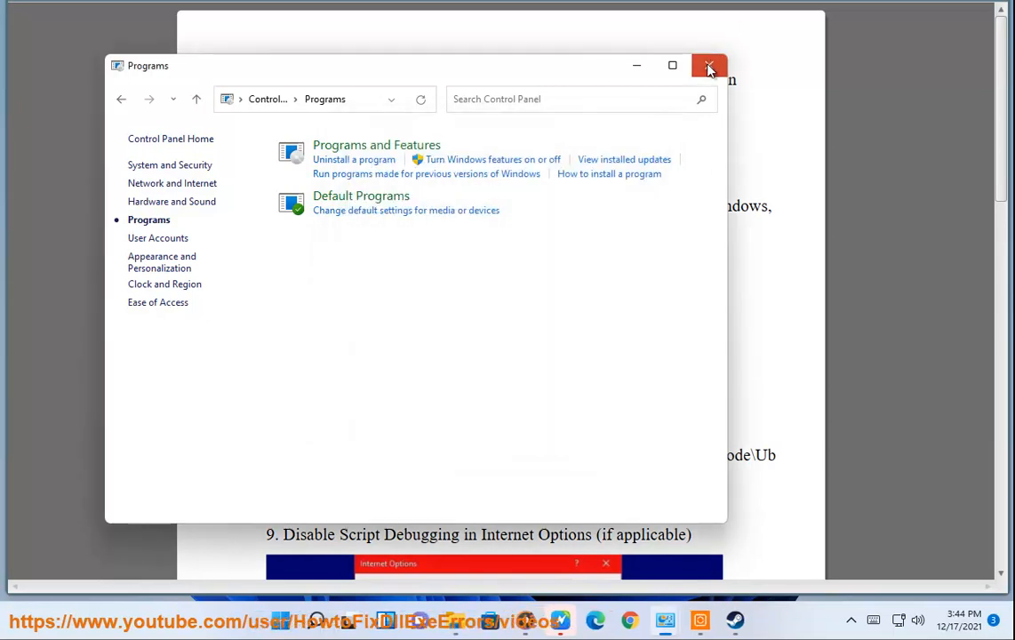
click(708, 65)
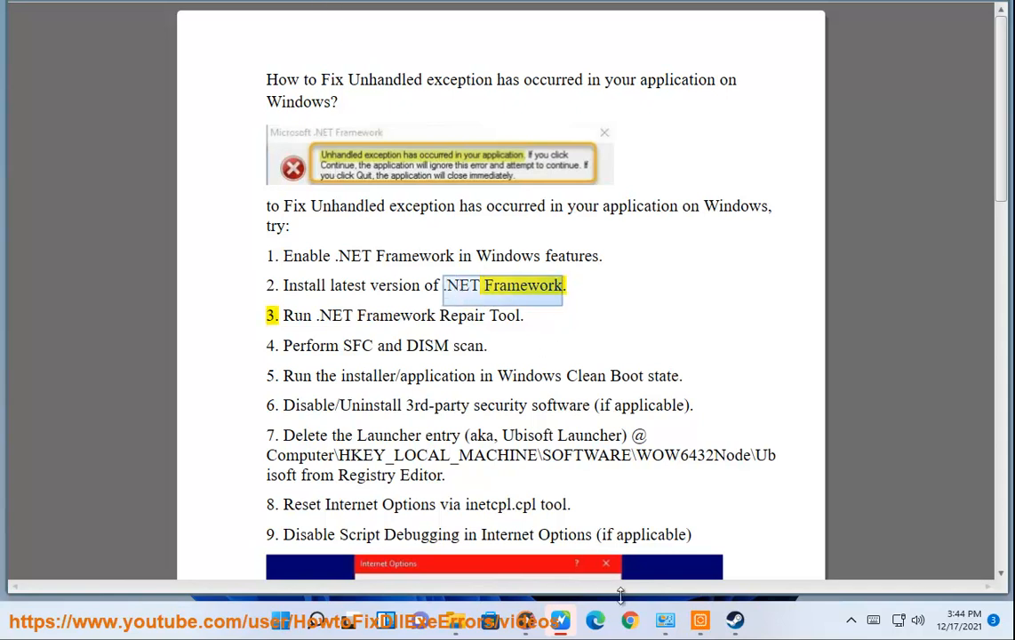
- Search Google in Chrome for '.NET Framework download'
text(.NET Framework)
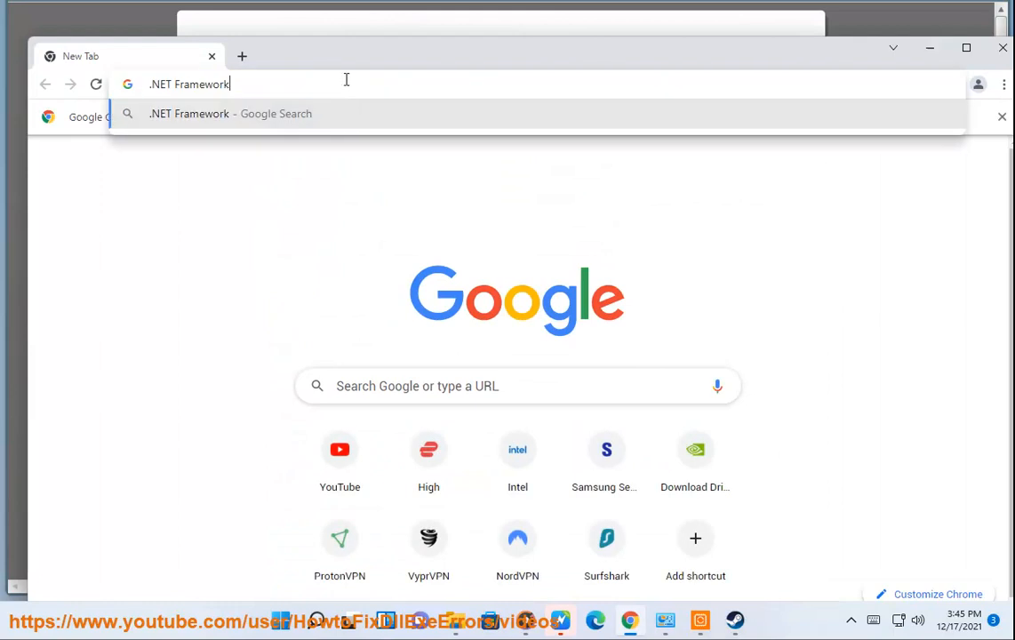
text(D)
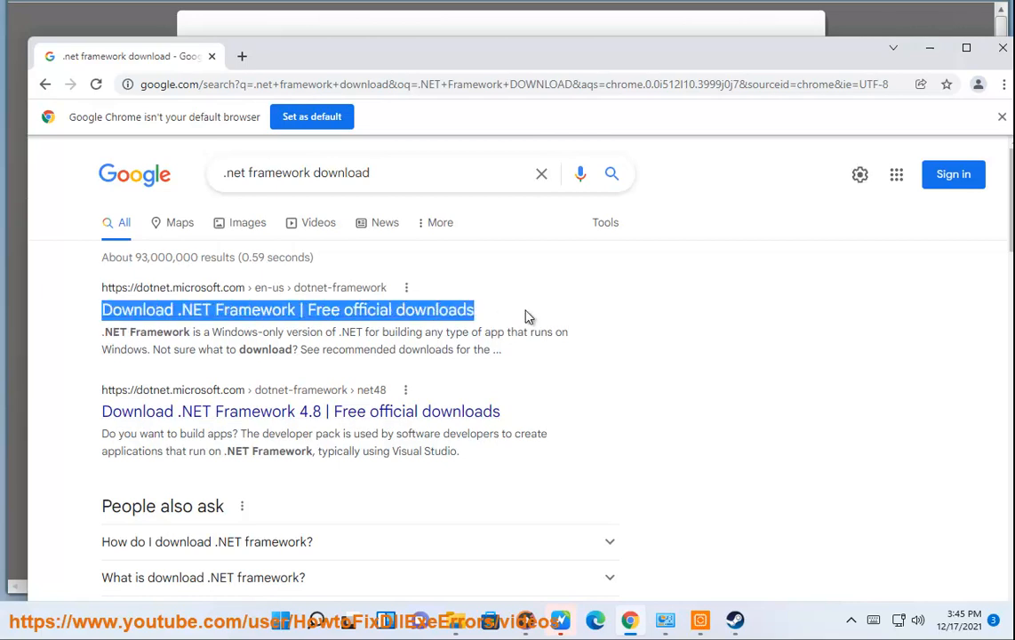
mouse_move(739, 293)
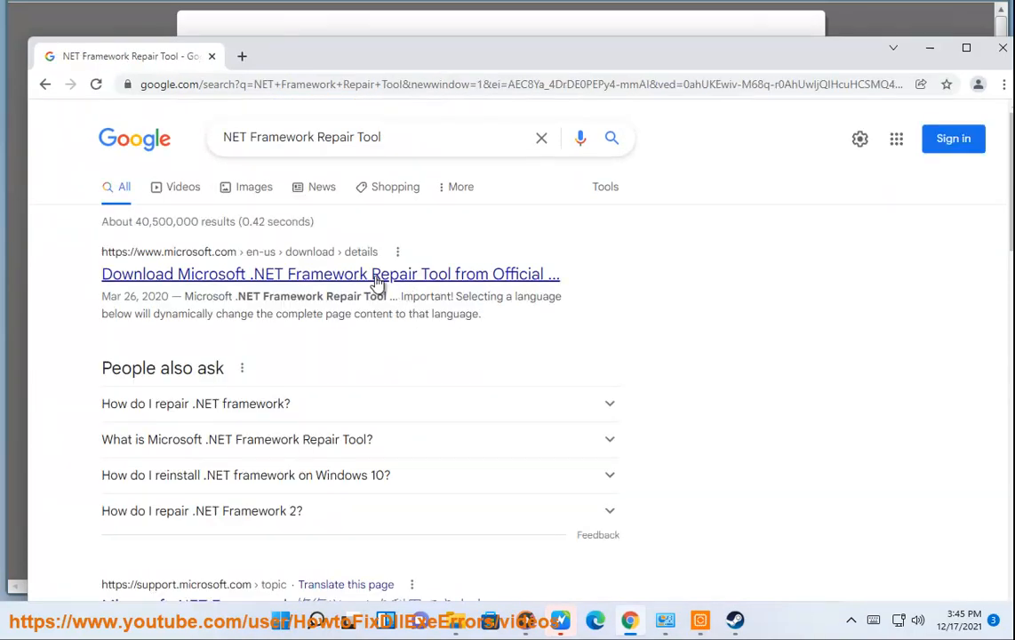
- Download the Repair Tool from Microsoft's download page and scroll the confirmation page
click(330, 273)
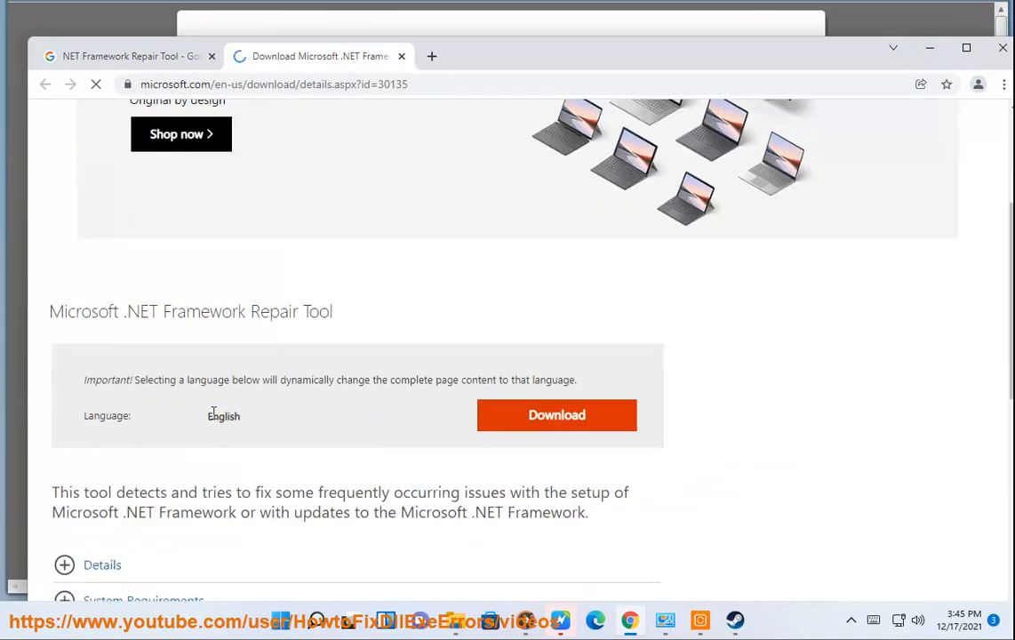
click(556, 415)
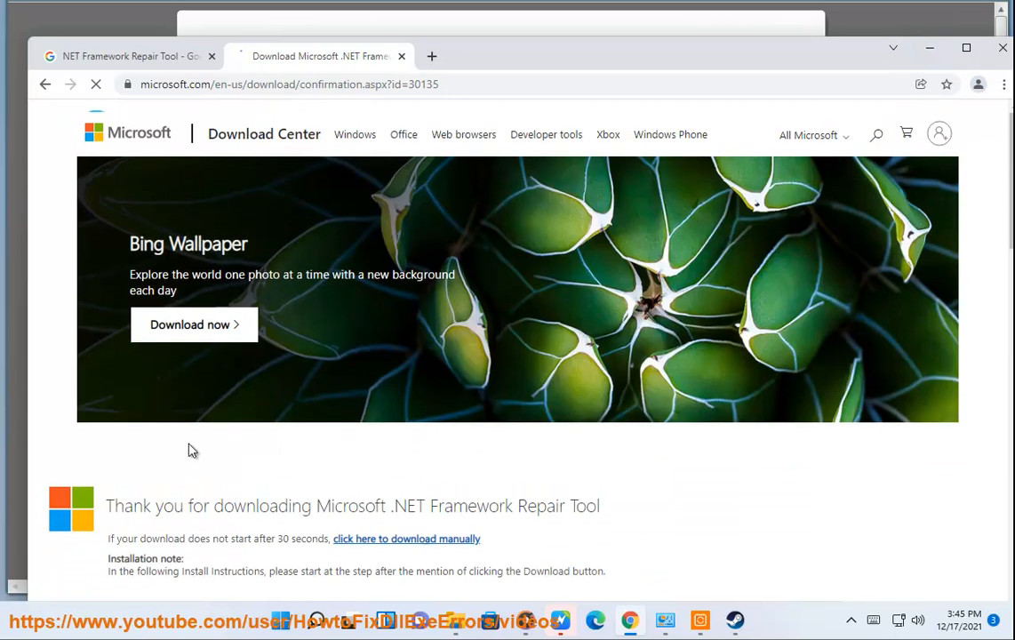
scroll(down, 3)
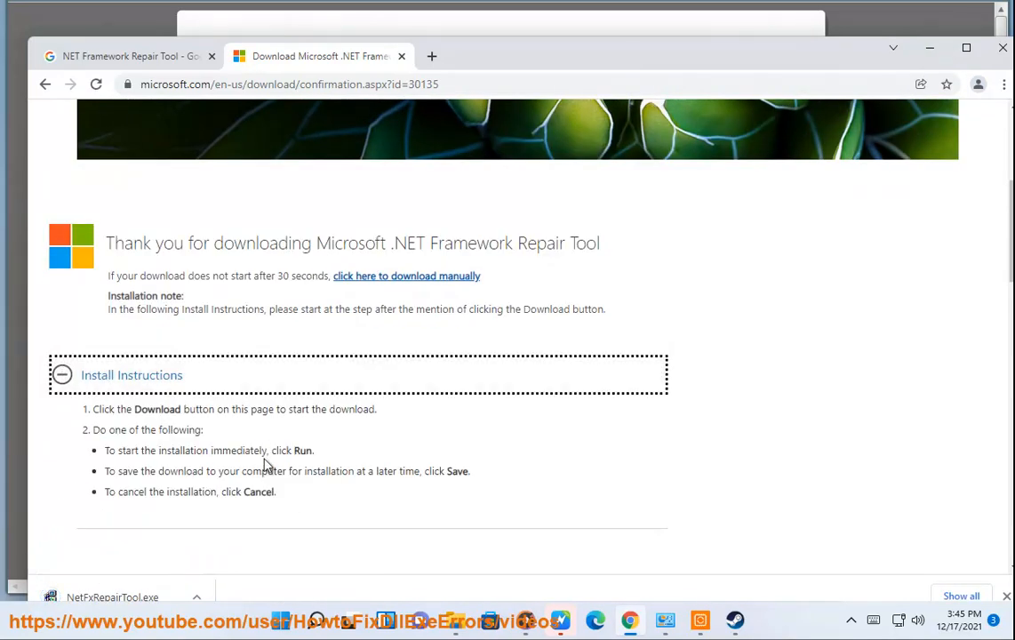
scroll(down, 3)
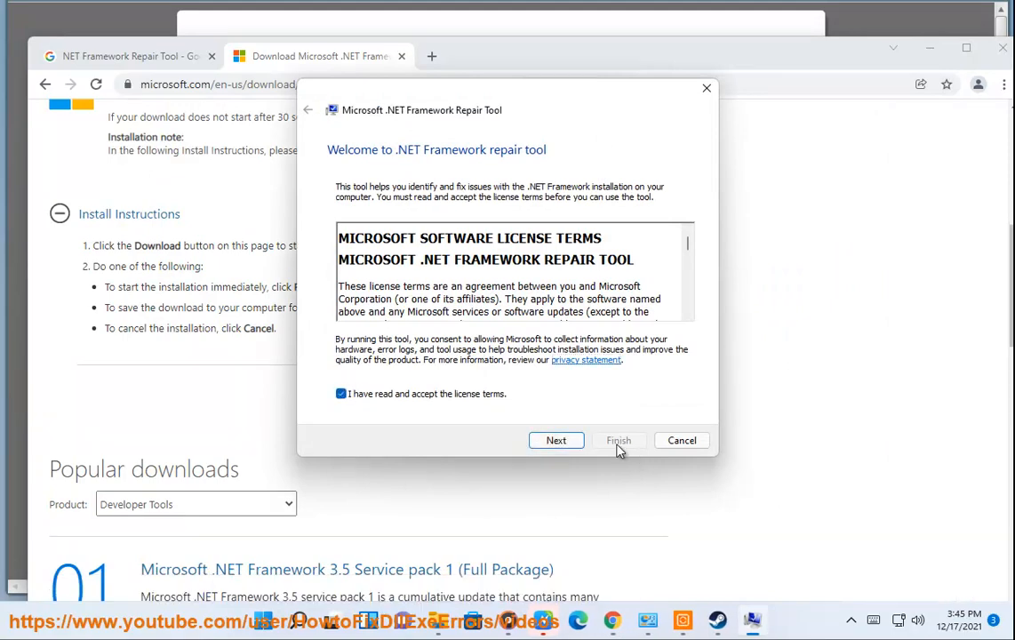
- Get past the license screen with Next and apply the recommended Windows Installer fixes
click(555, 440)
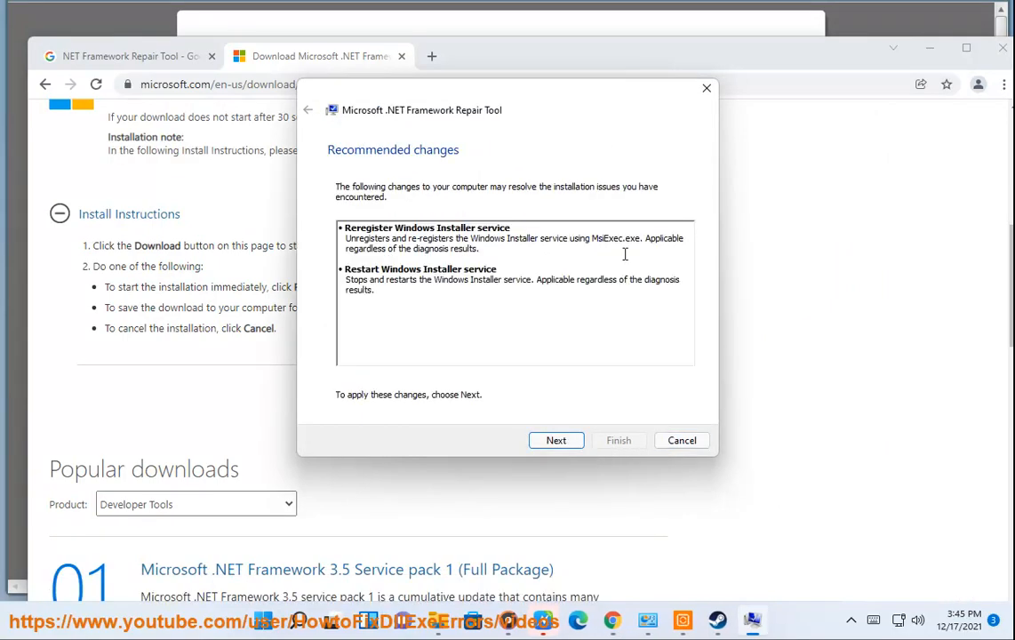
mouse_move(593, 376)
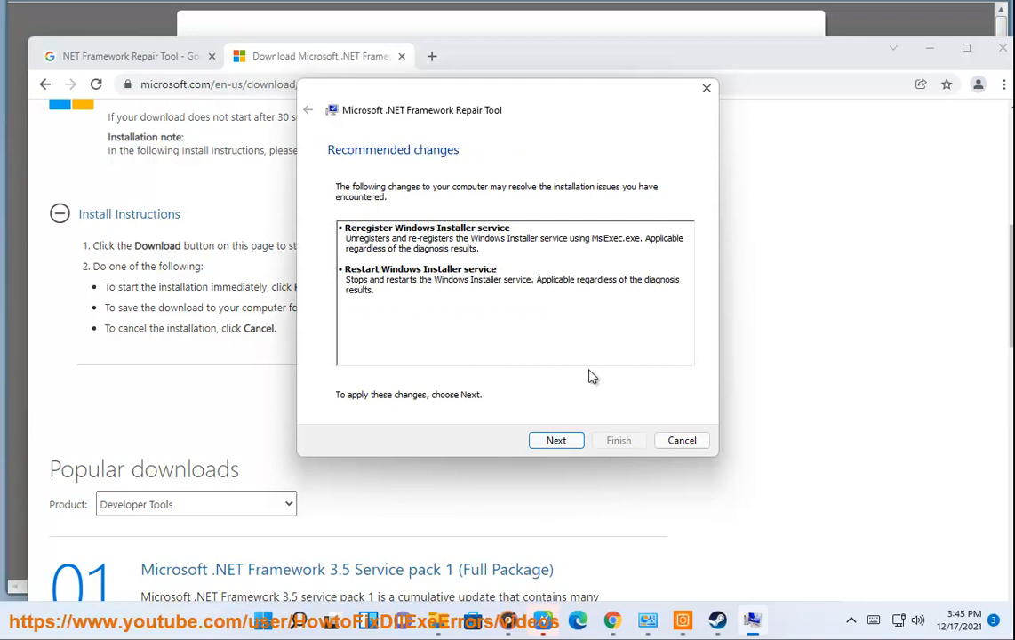
click(556, 440)
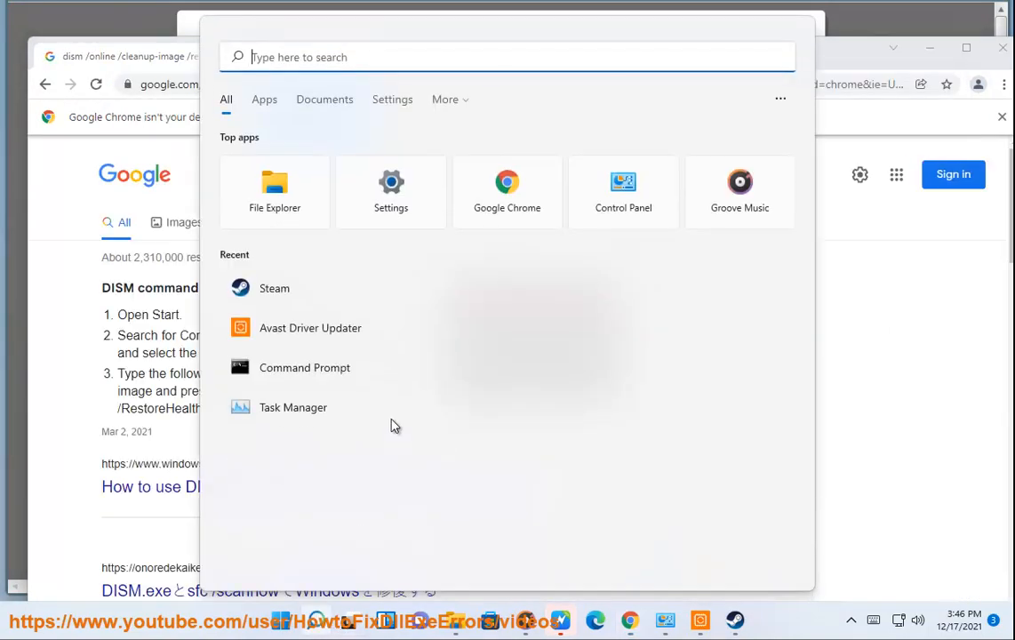
- Run 'sfc /scannow' in an administrator Command Prompt
click(305, 367)
text(DG)
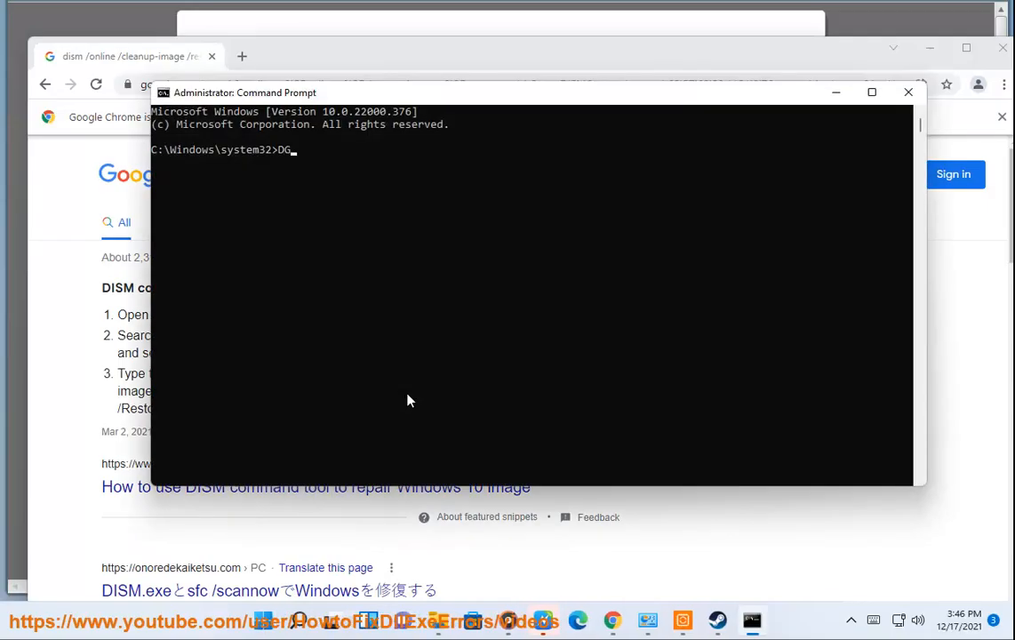
text(SF)
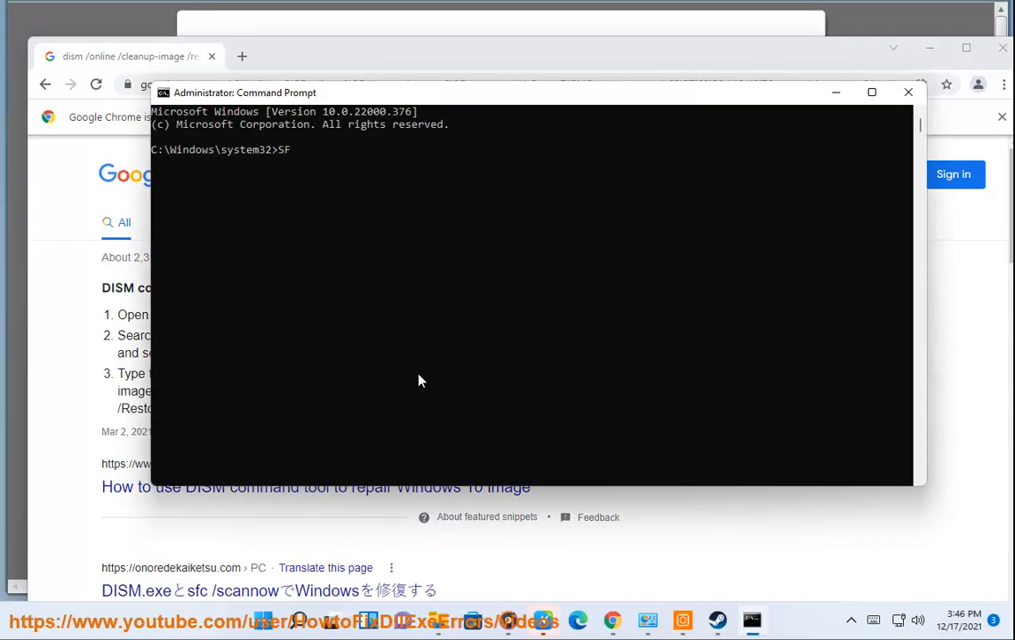
text(C SCANNOW)
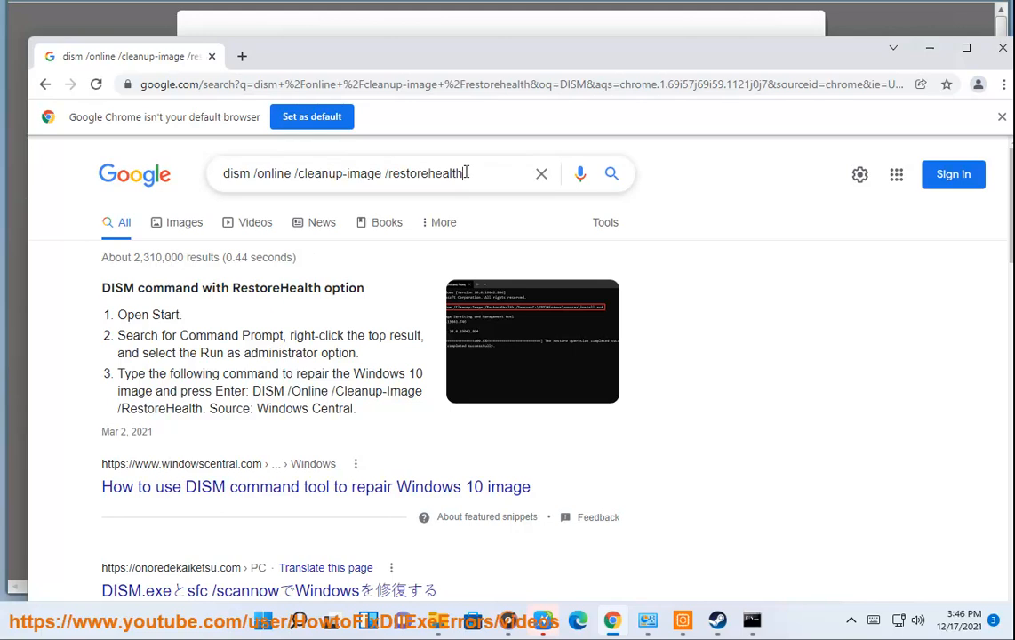
- Enter 'dism /online /cleanup-image /restorehealth', then close the command window
click(752, 621)
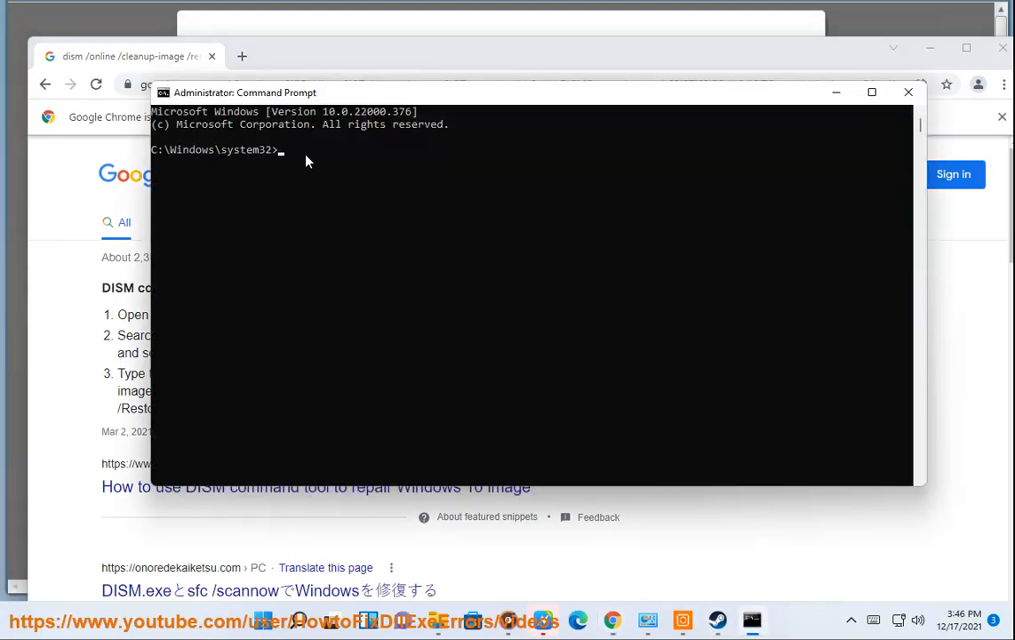
text(dism /online /cleanup-image /restorehealth)
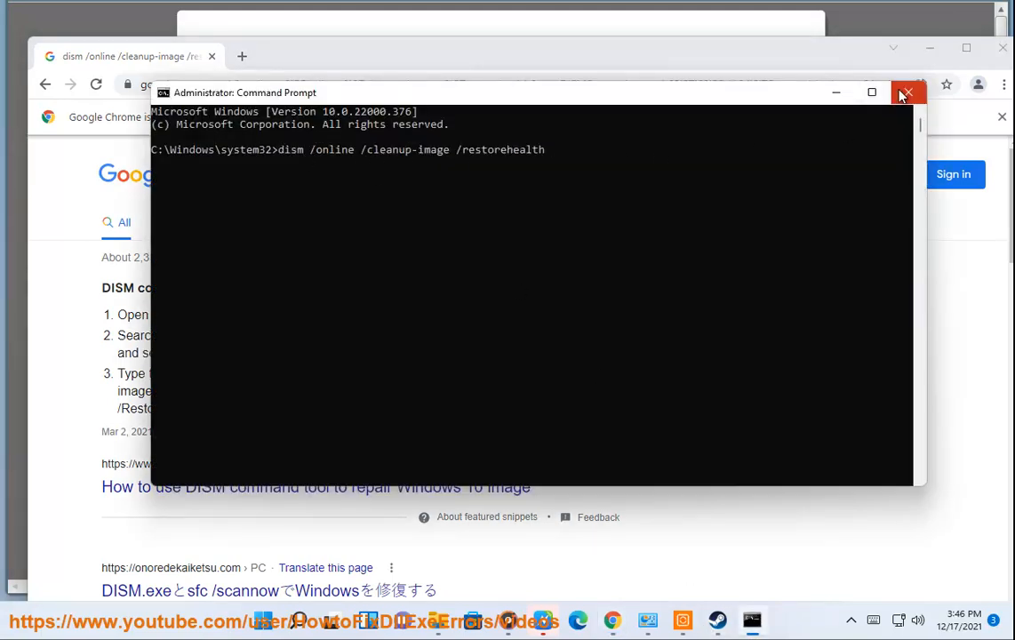
click(906, 92)
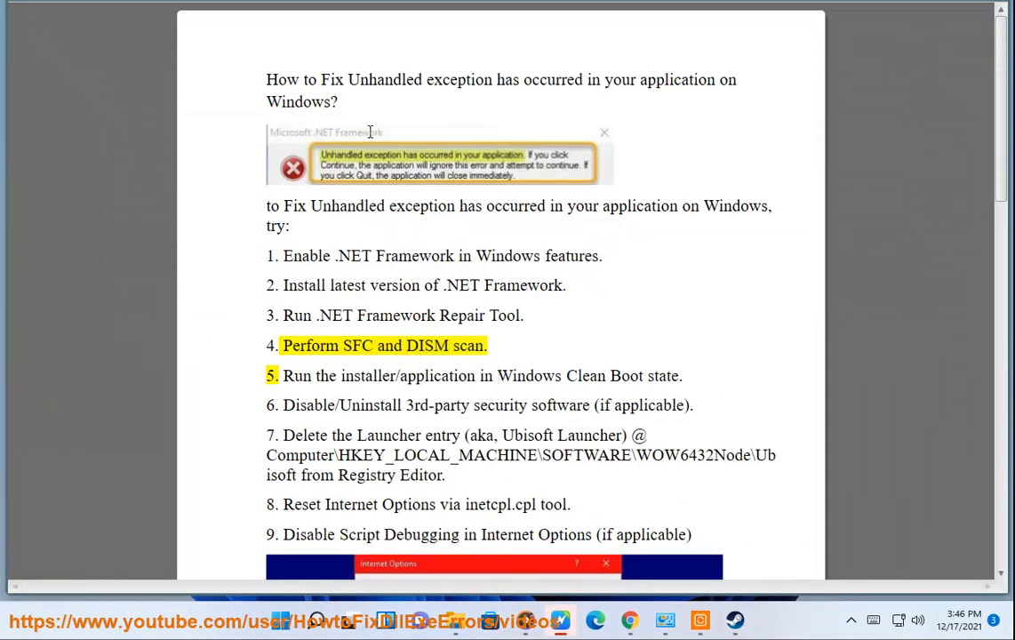
- Search Google for 'clean boot windows 10'
double_click(437, 375)
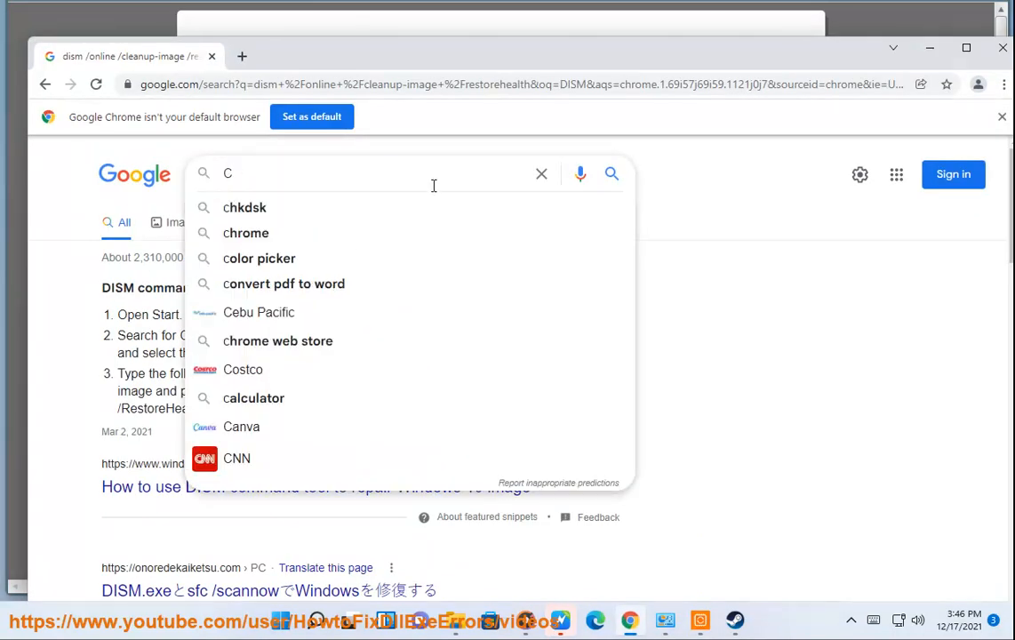
text(LEAN O)
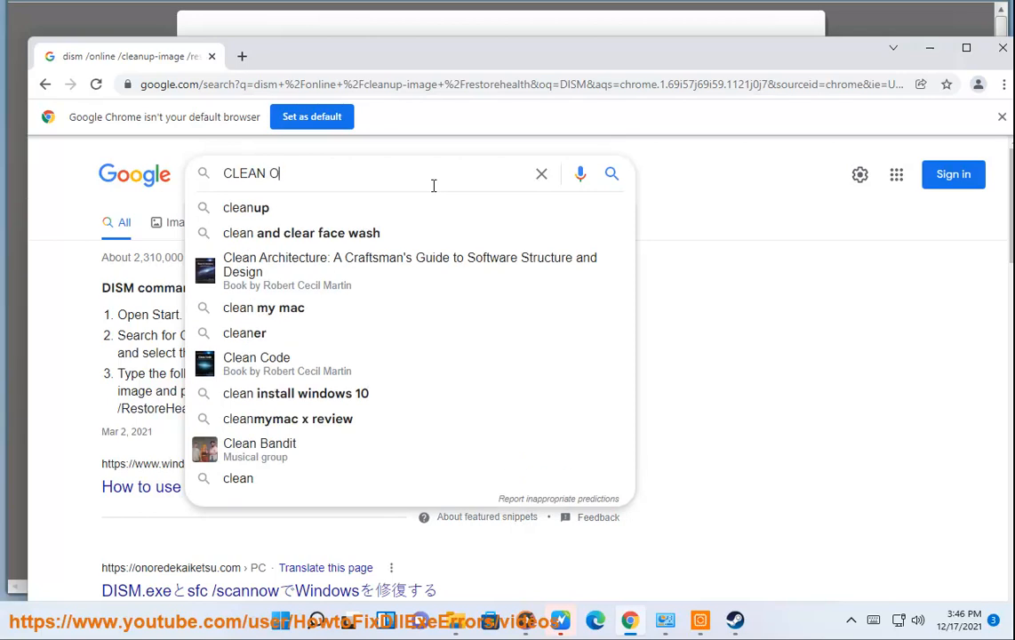
key(Backspace)
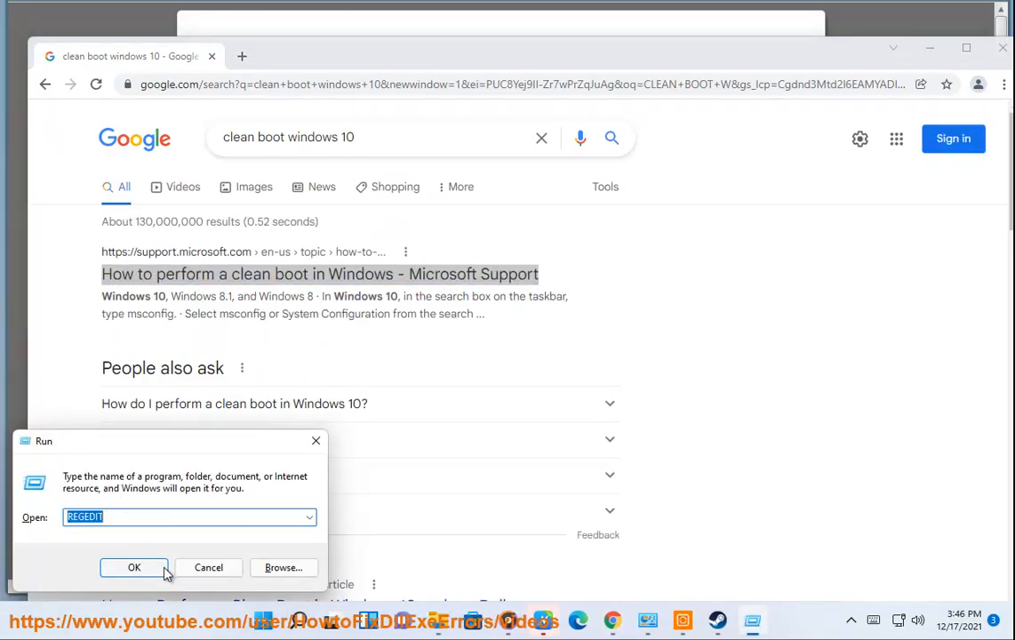
- Launch MSCONFIG, hide Microsoft services, disable all others, and confirm with OK
text(MSCONFIG)
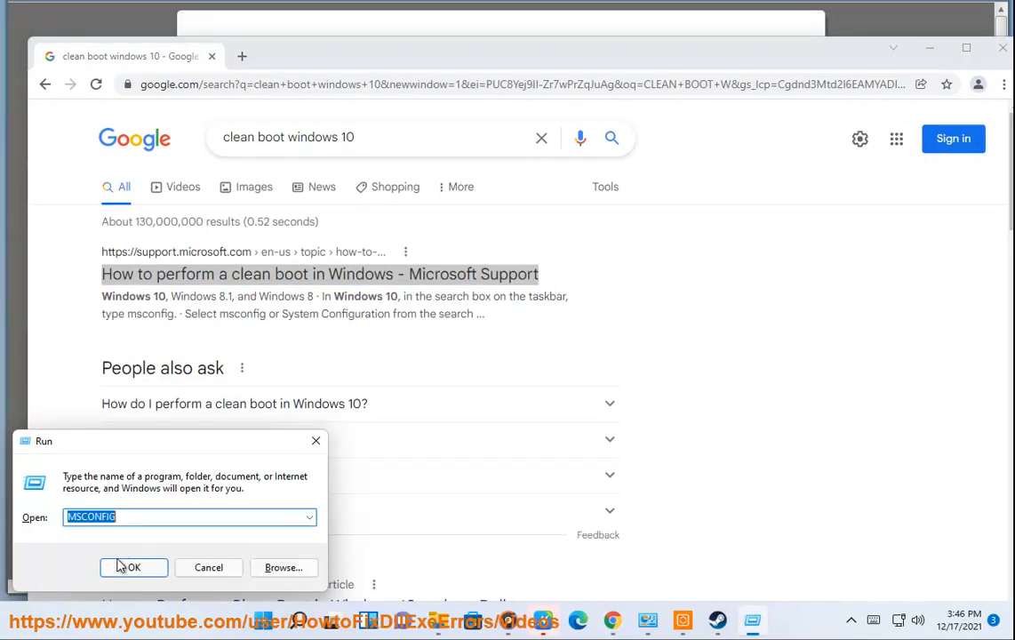
click(133, 567)
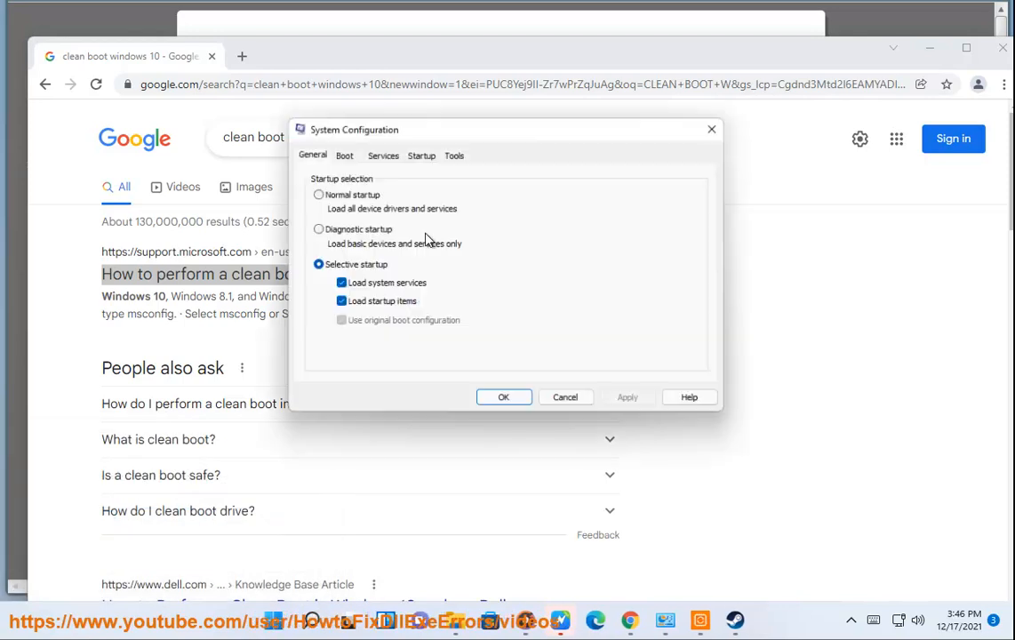
click(380, 152)
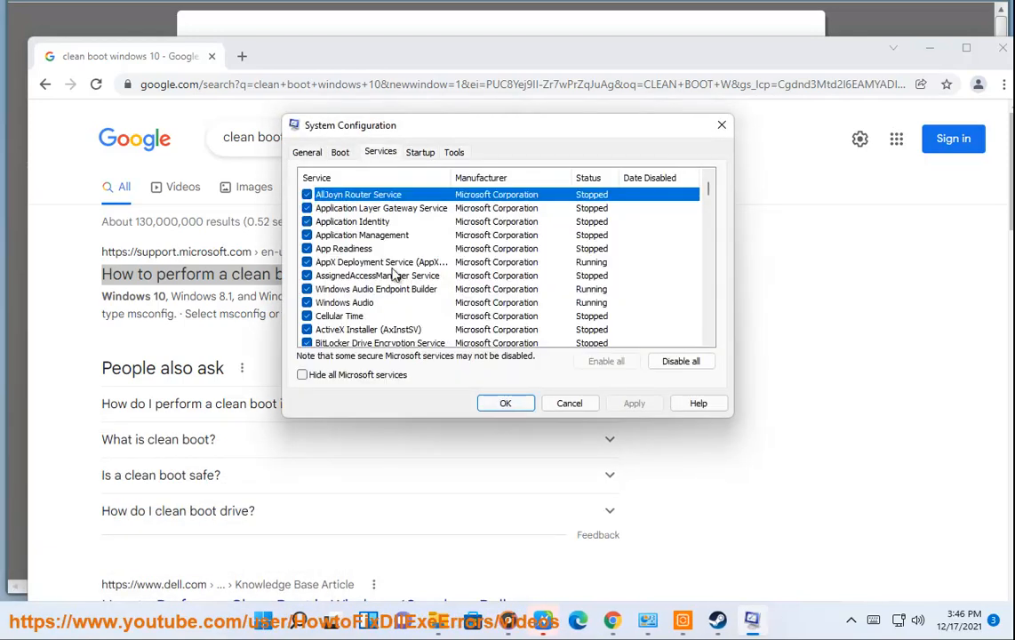
click(302, 374)
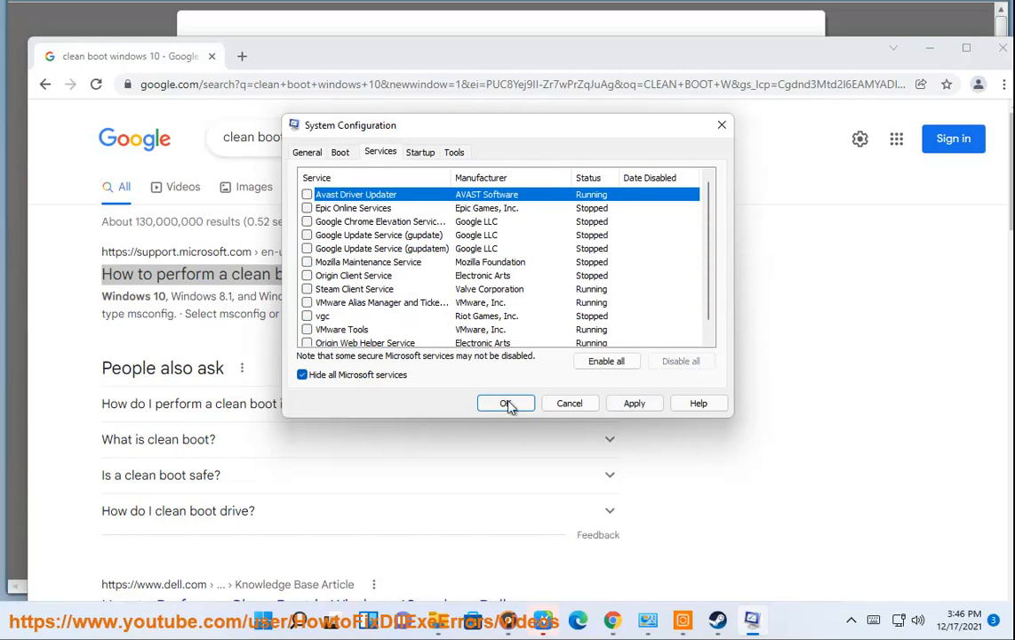
click(506, 402)
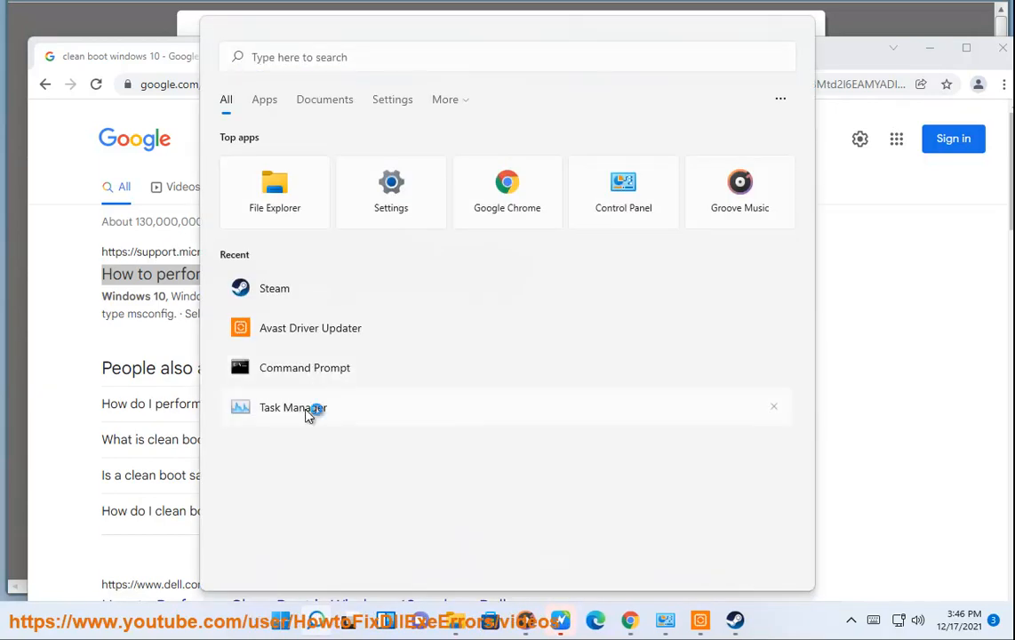
- Launch Task Manager from the Start menu's Recent list
click(293, 407)
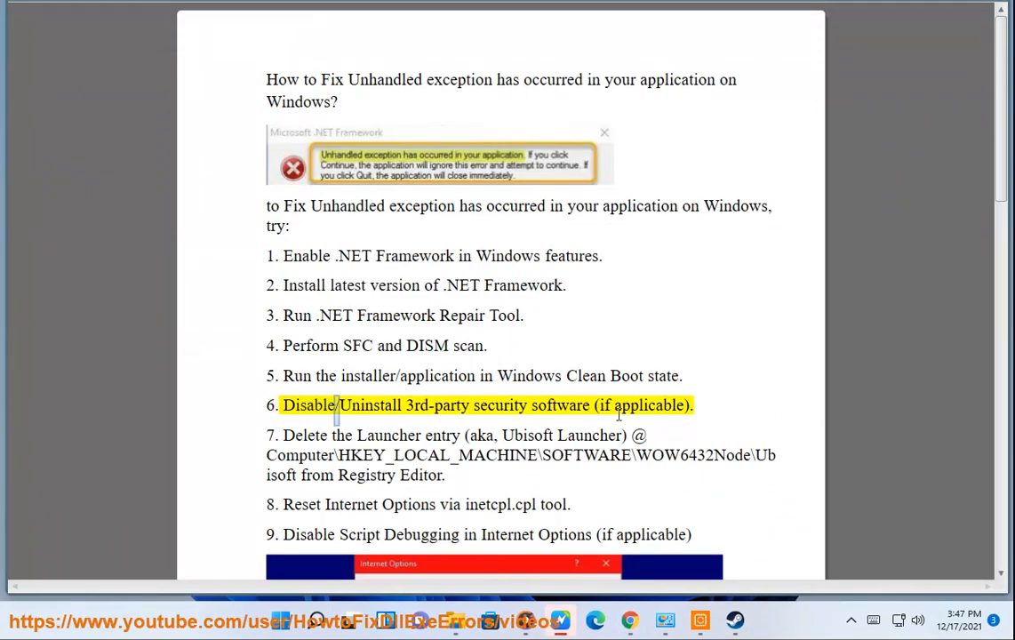
- Highlight the registry path Computer\HKEY_LOCAL_MACHINE\SOFTWARE in the notes and open Run
double_click(560, 406)
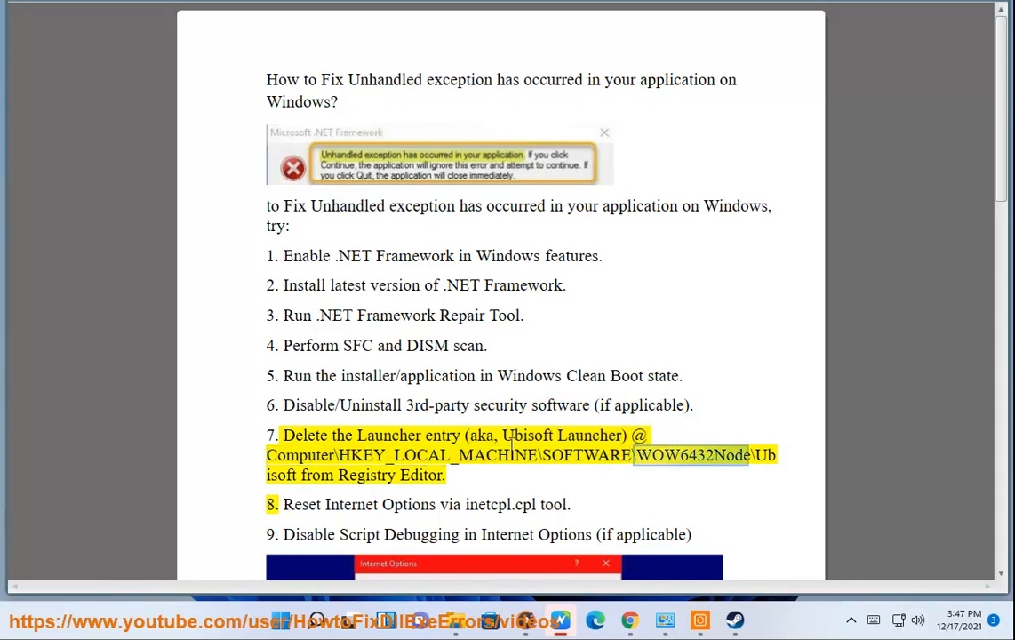
double_click(421, 475)
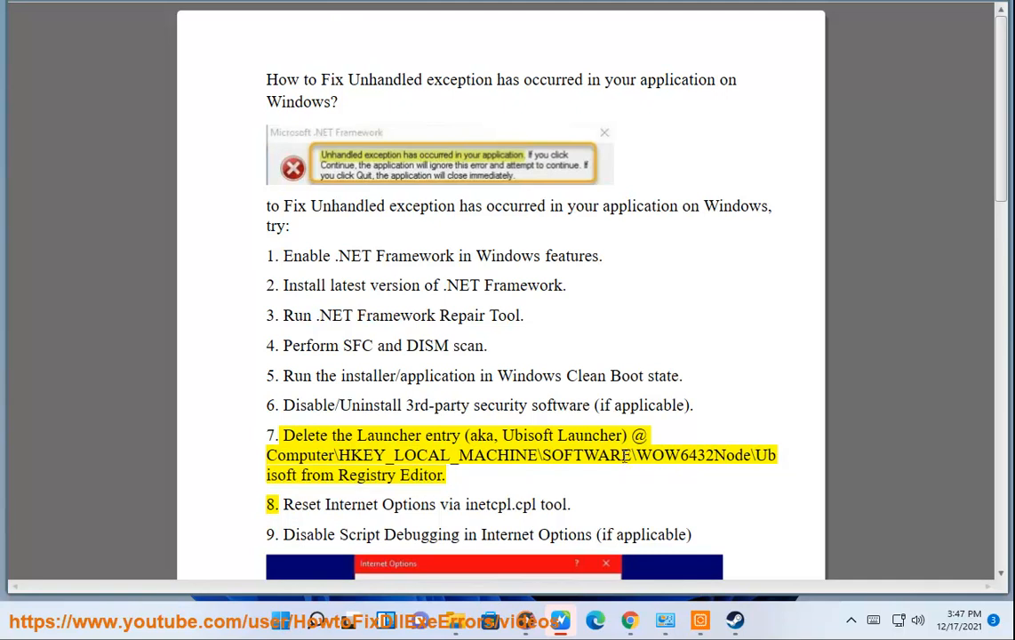
drag(266, 455, 634, 455)
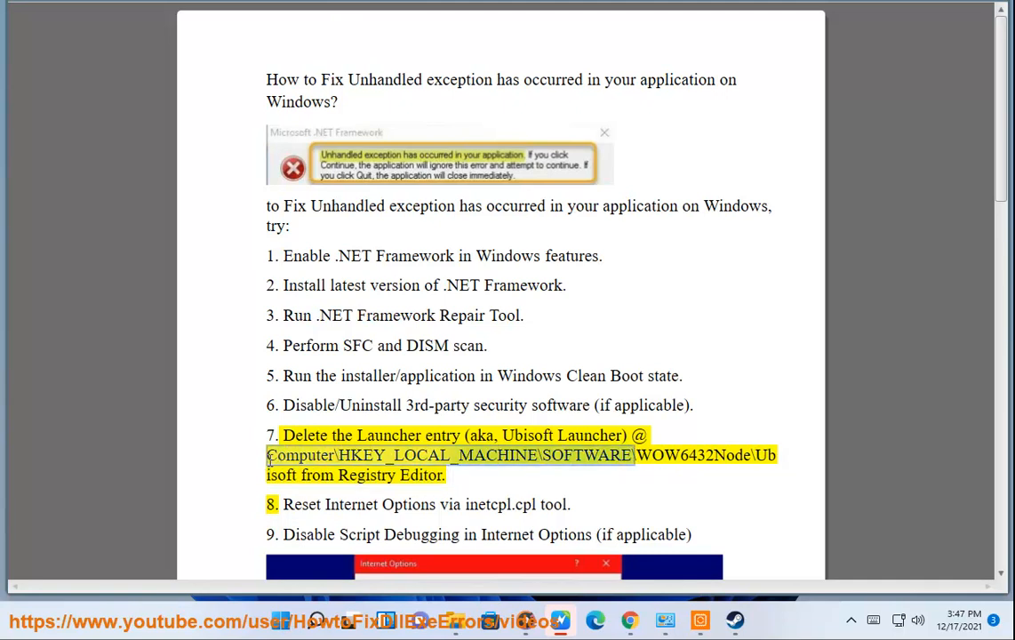
key(Win+r)
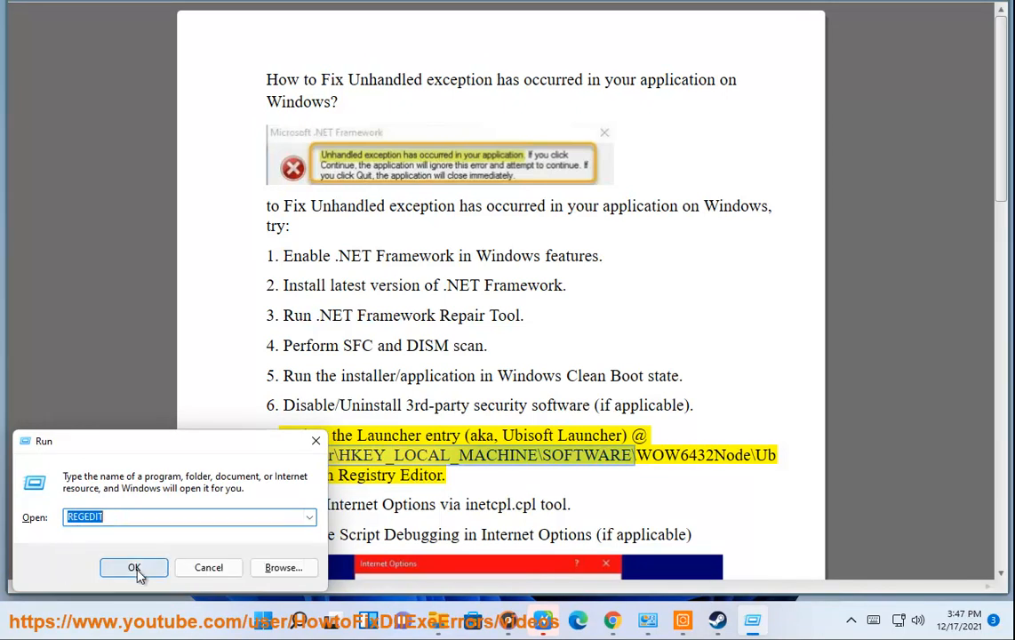
- Launch Registry Editor, browse SOFTWARE\WOW6432Node subkeys for a Ubisoft entry, then minimize it
click(134, 568)
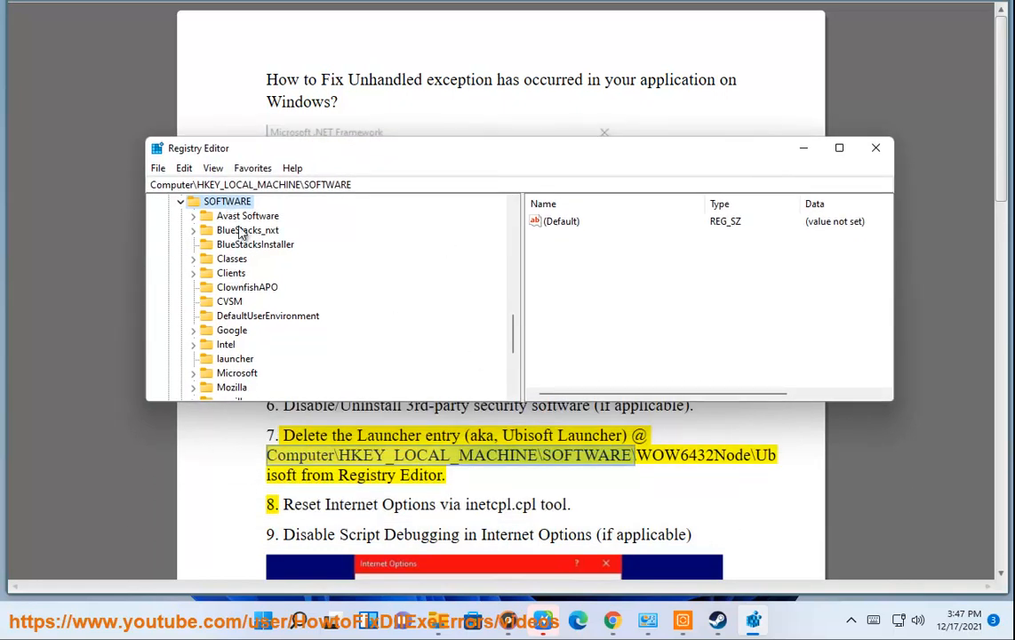
click(251, 387)
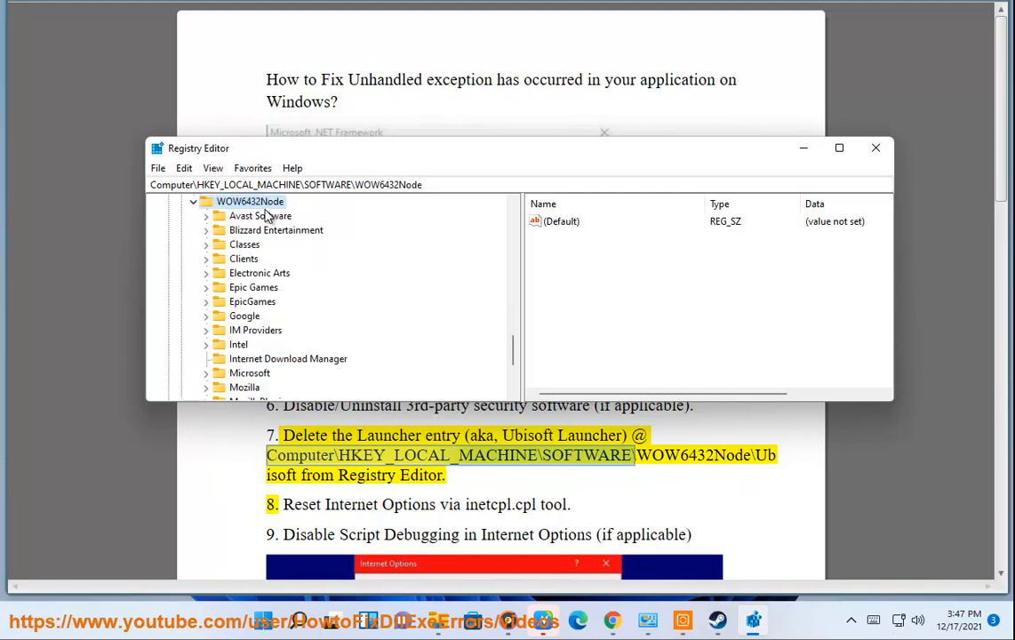
scroll(down, 3)
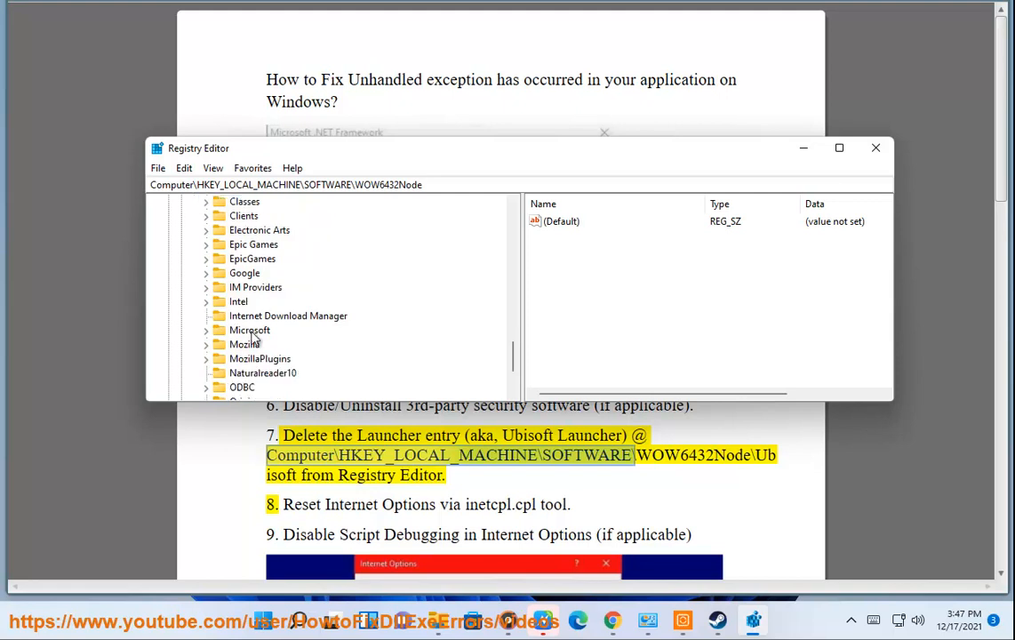
scroll(down, 3)
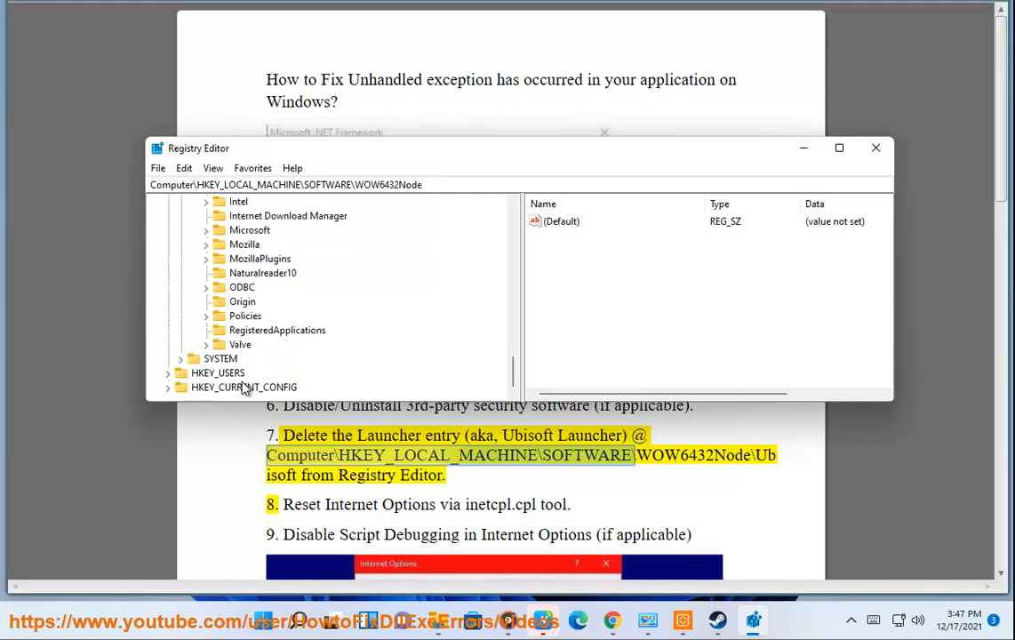
click(875, 147)
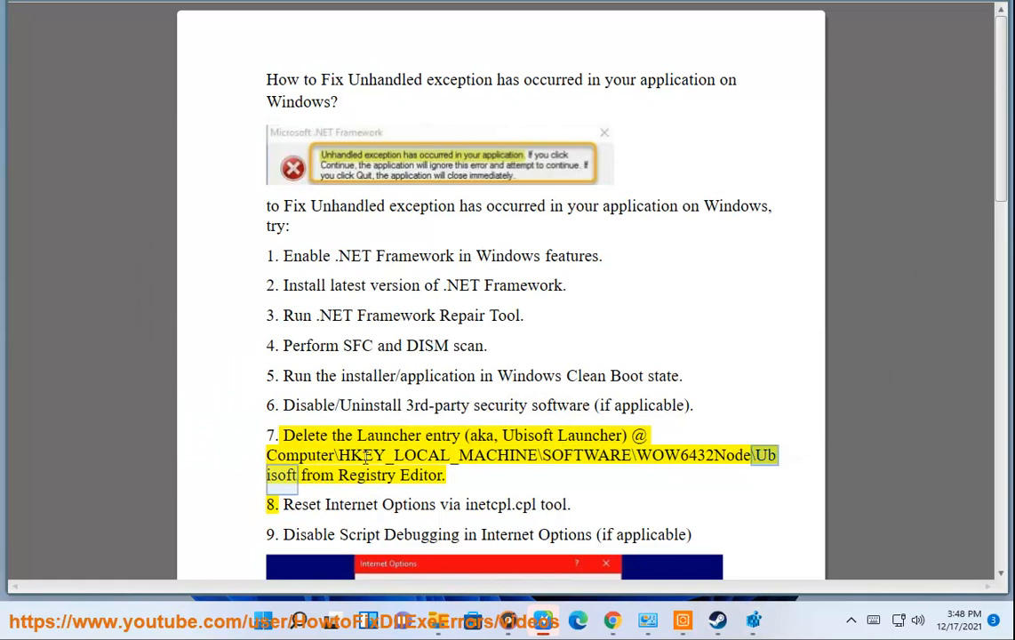
mouse_move(486, 400)
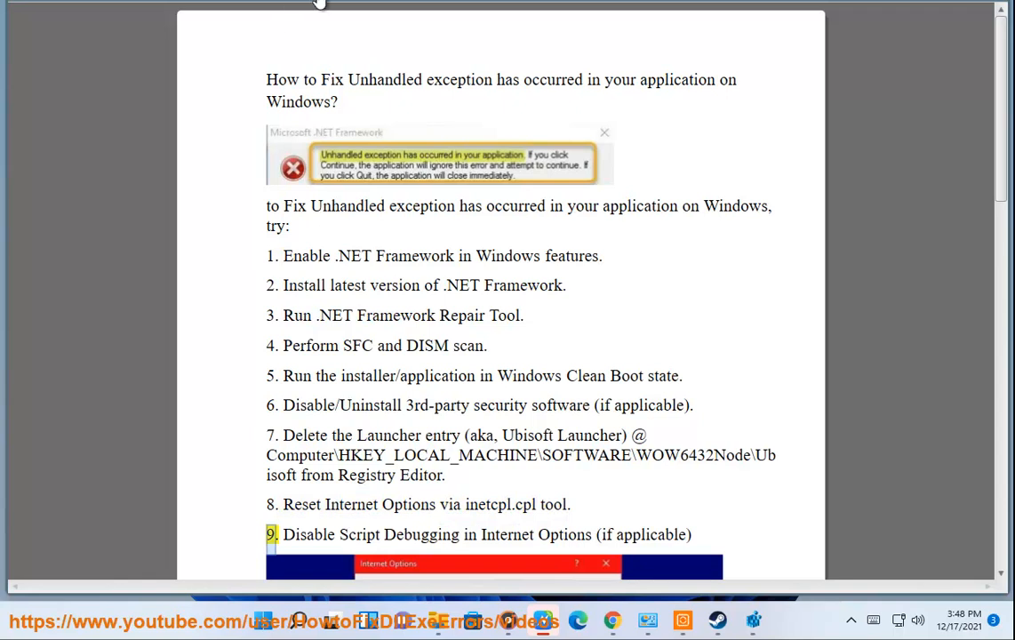
- Select inetcpl.cpl in step 8 of the guide to launch Internet Properties
double_click(502, 504)
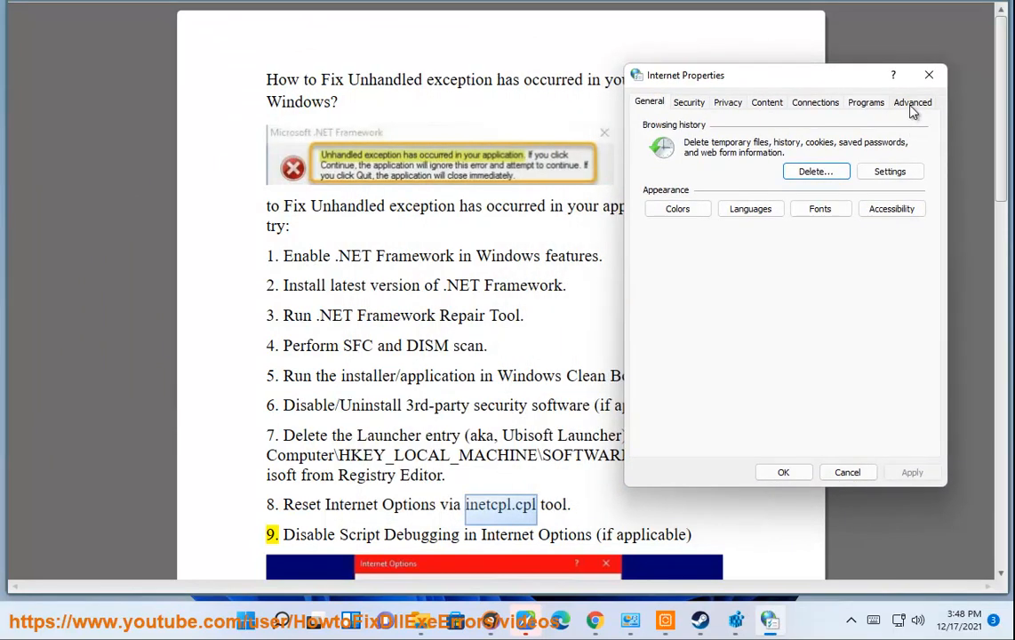
- Reset Internet Properties' Advanced tab with Restore advanced settings and close the dialog with OK
click(913, 101)
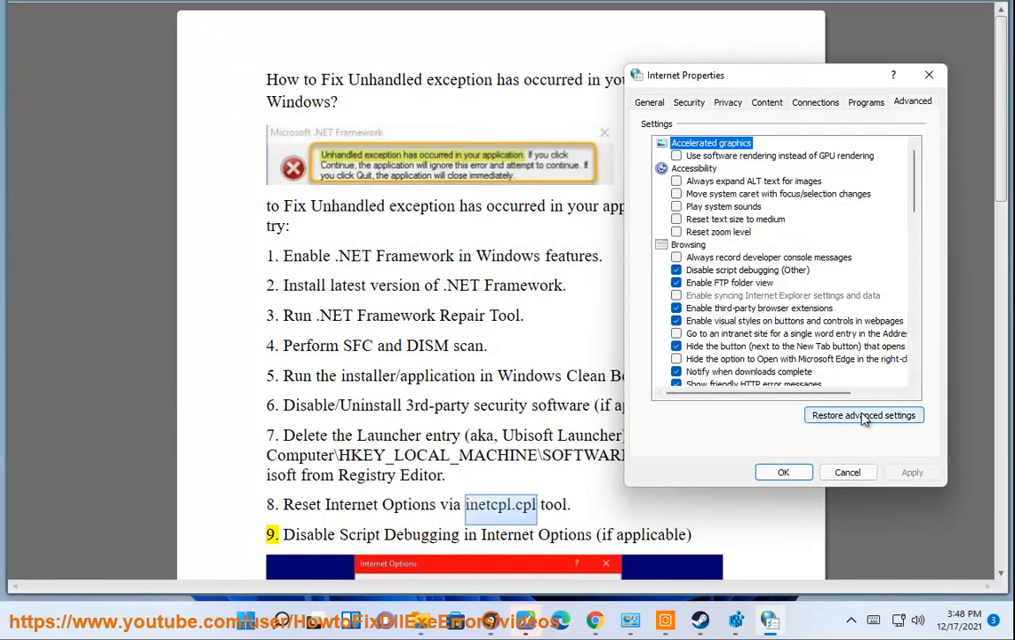
mouse_move(853, 426)
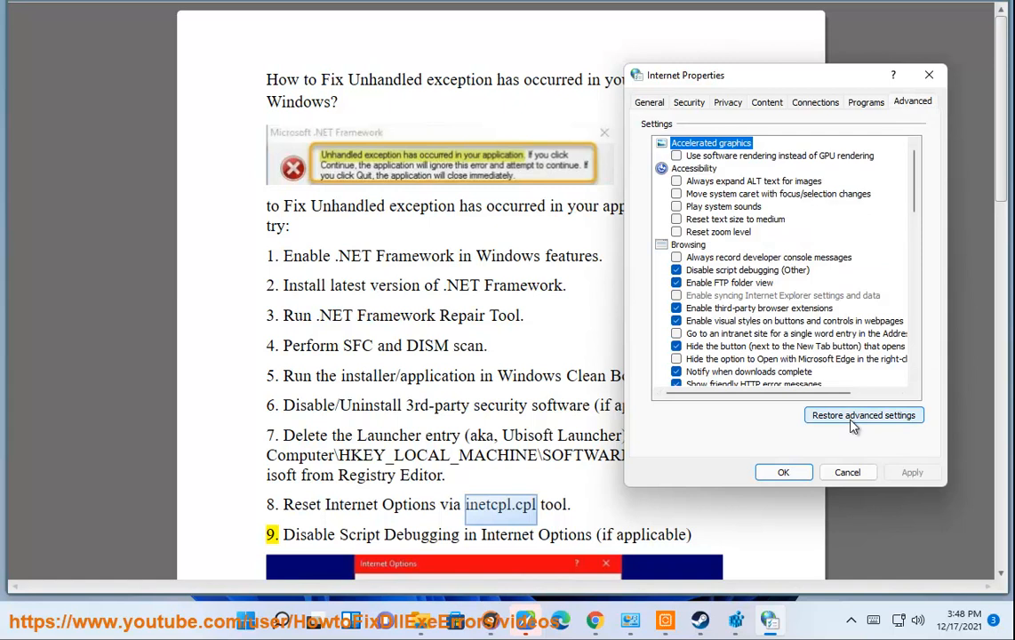
click(649, 101)
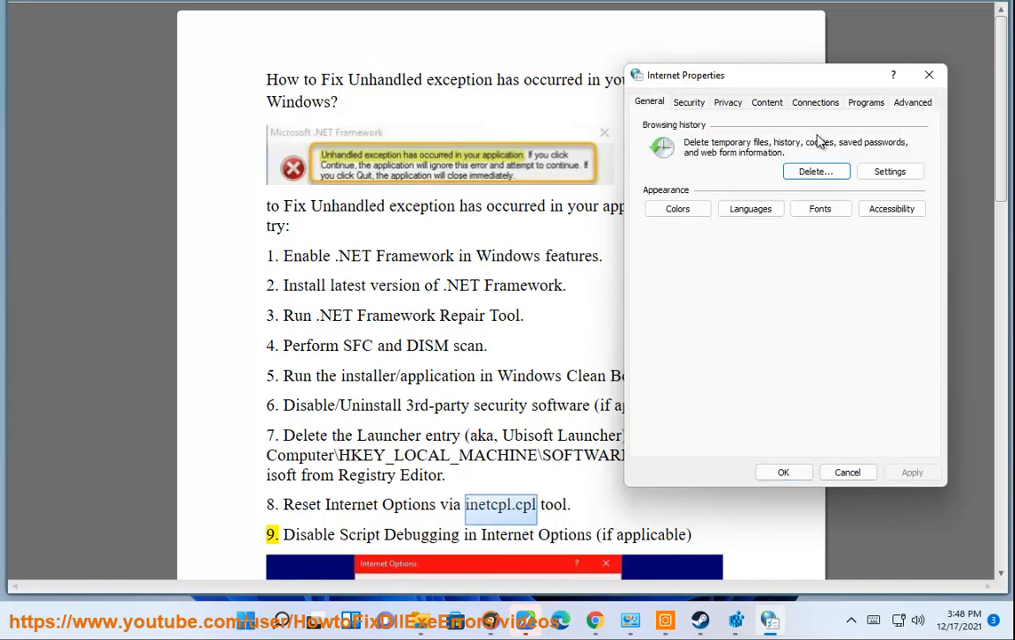
click(912, 101)
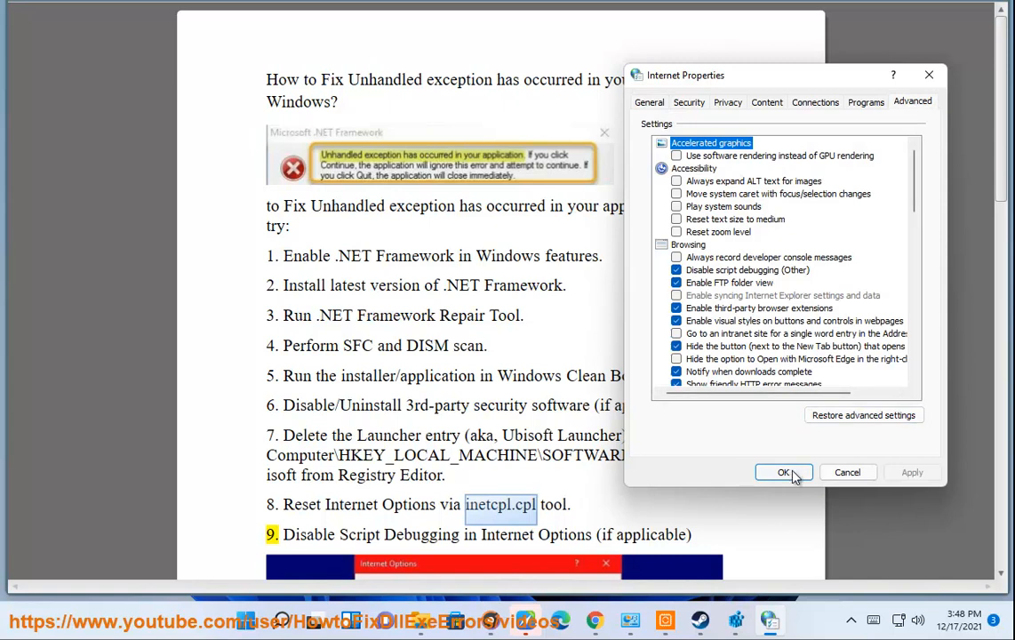
click(783, 472)
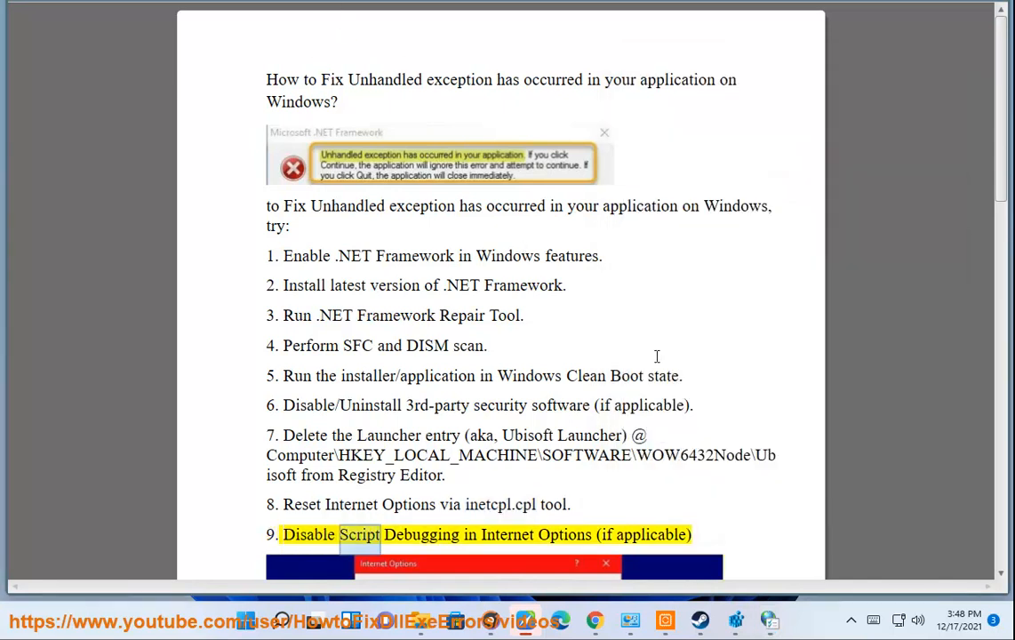
- Scroll the notes while checking the Disable script debugging options in Advanced settings
scroll(down, 3)
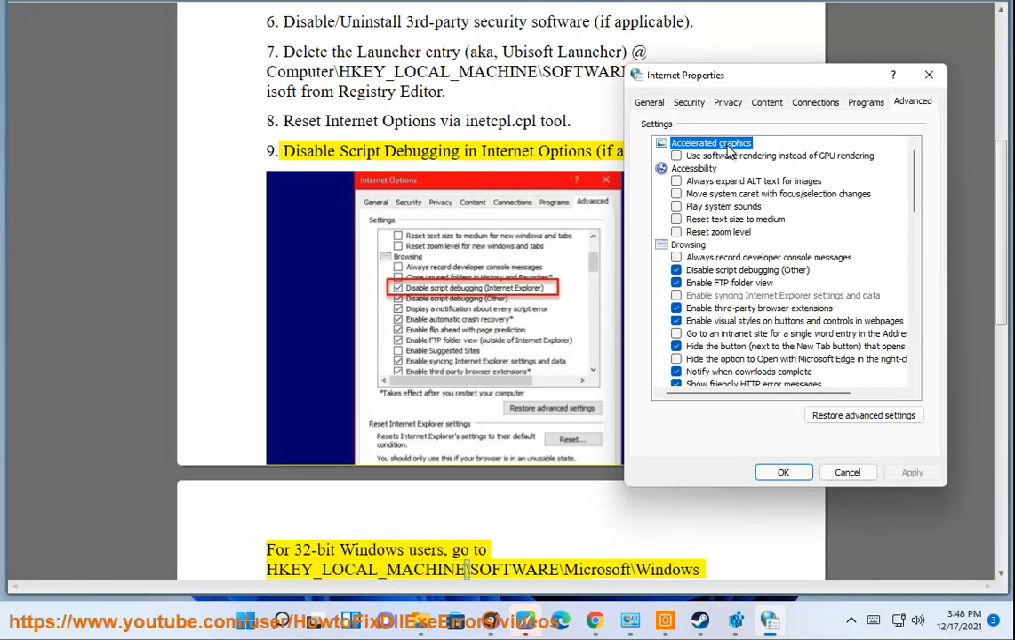
scroll(down, 3)
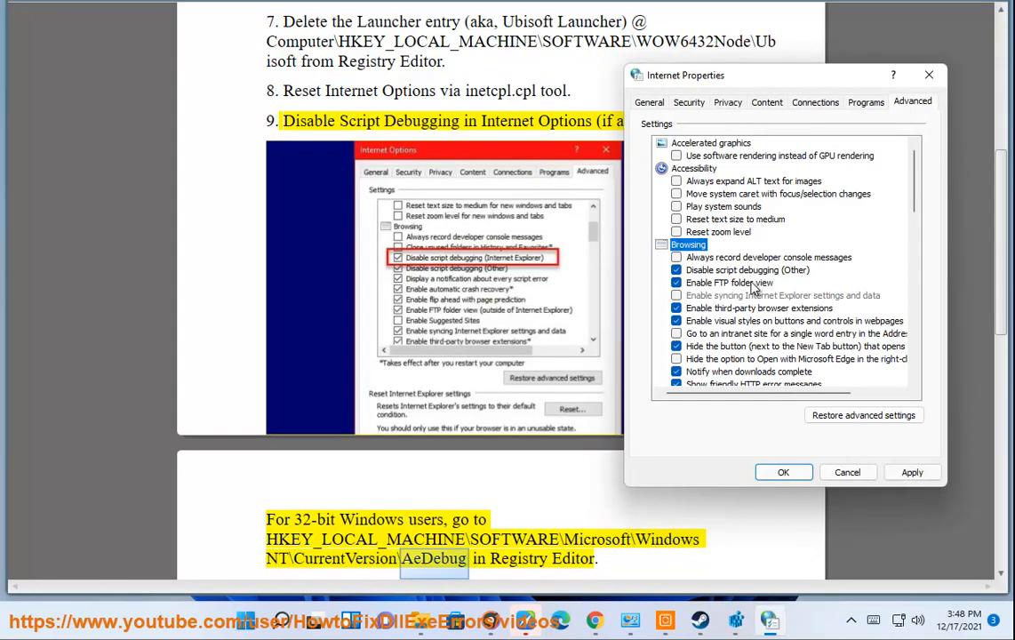
scroll(down, 3)
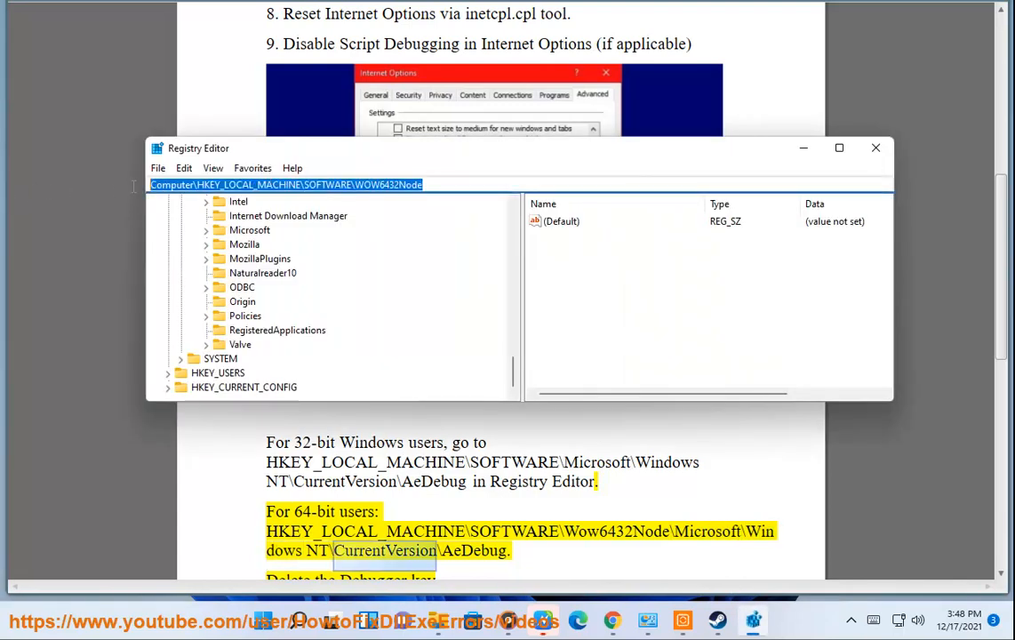
- Bring Registry Editor back at the WOW6432Node key, ready for the AeDebug path
click(874, 147)
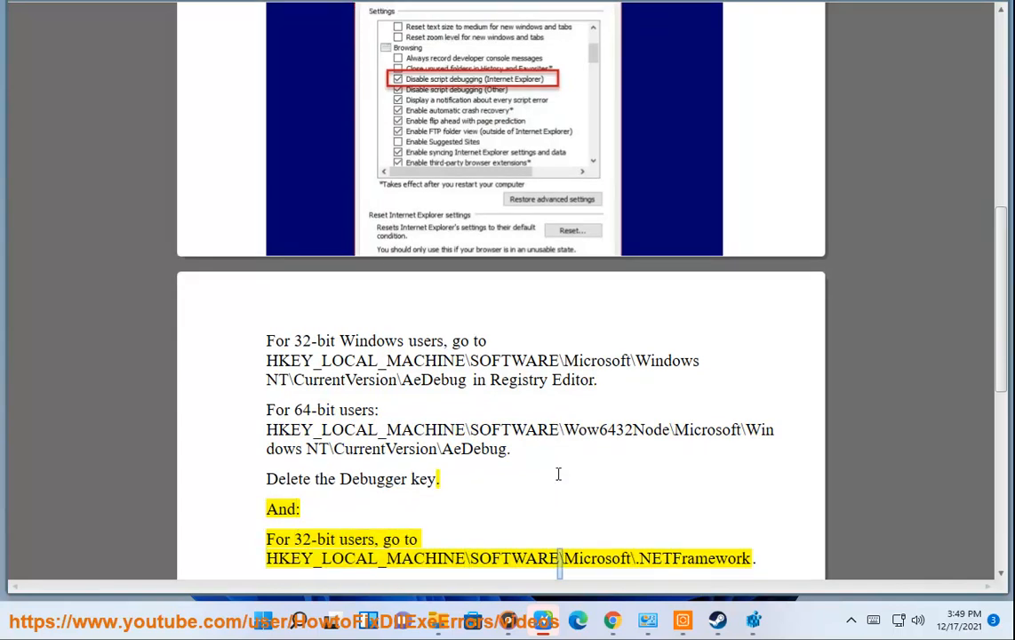
- Select .NETFramework in the notes and open System Information, showing an x64-based PC
double_click(694, 558)
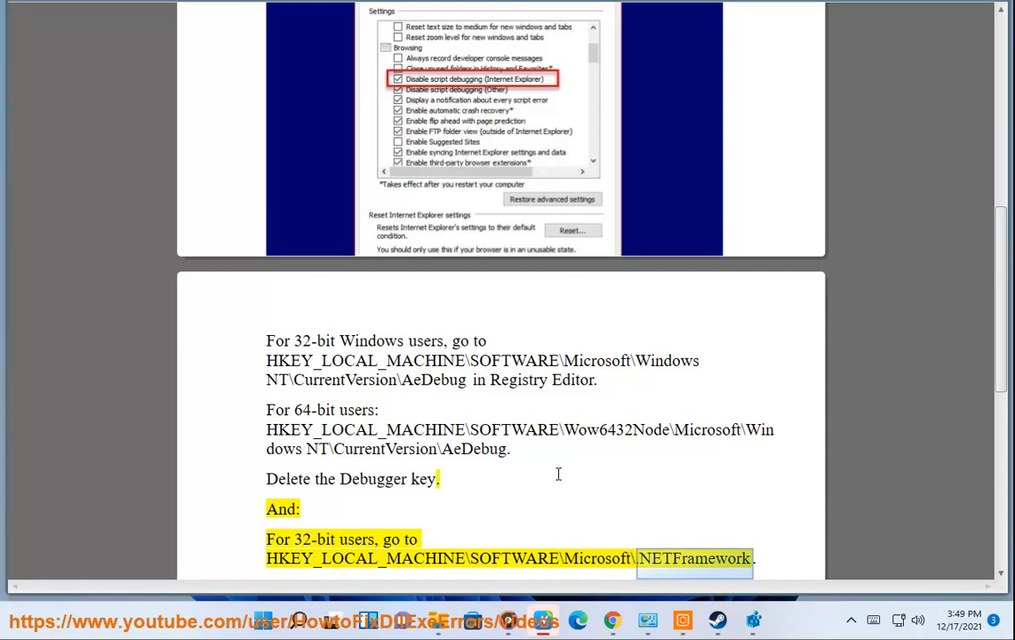
scroll(down, 3)
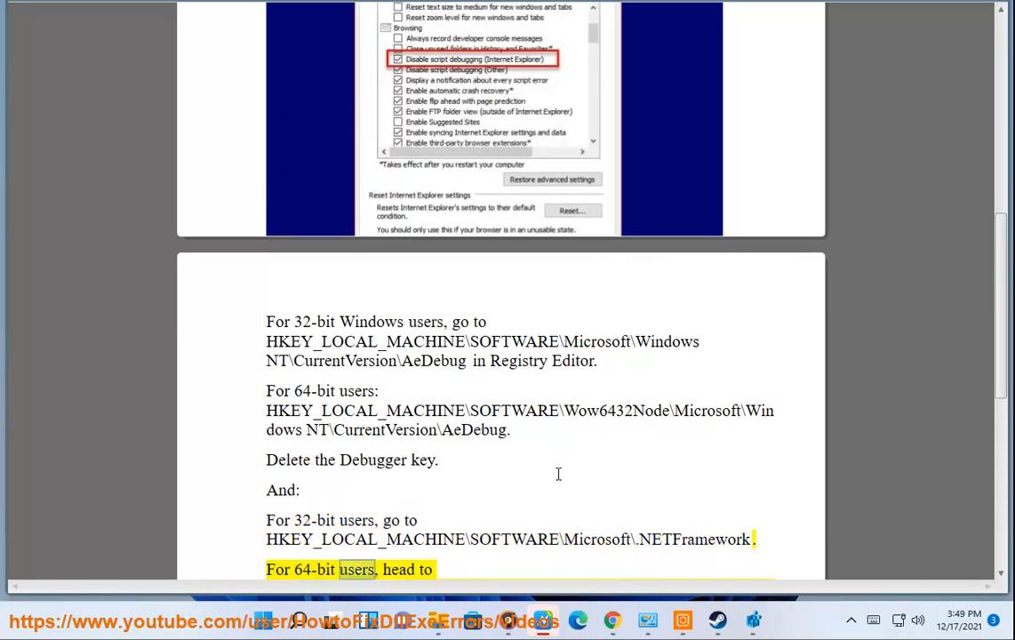
scroll(down, 3)
text(SYS)
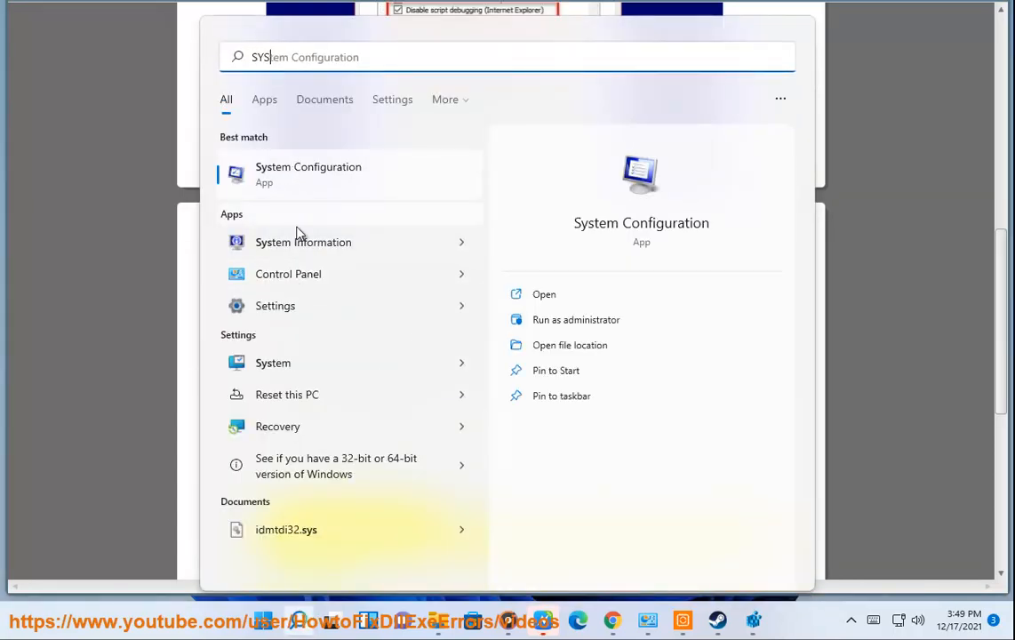
click(303, 242)
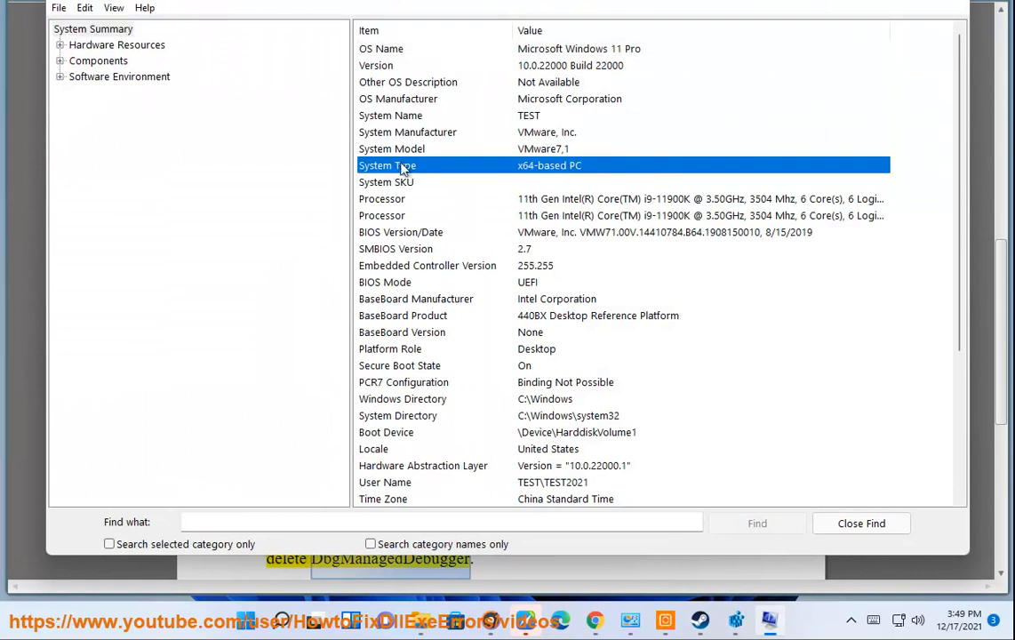